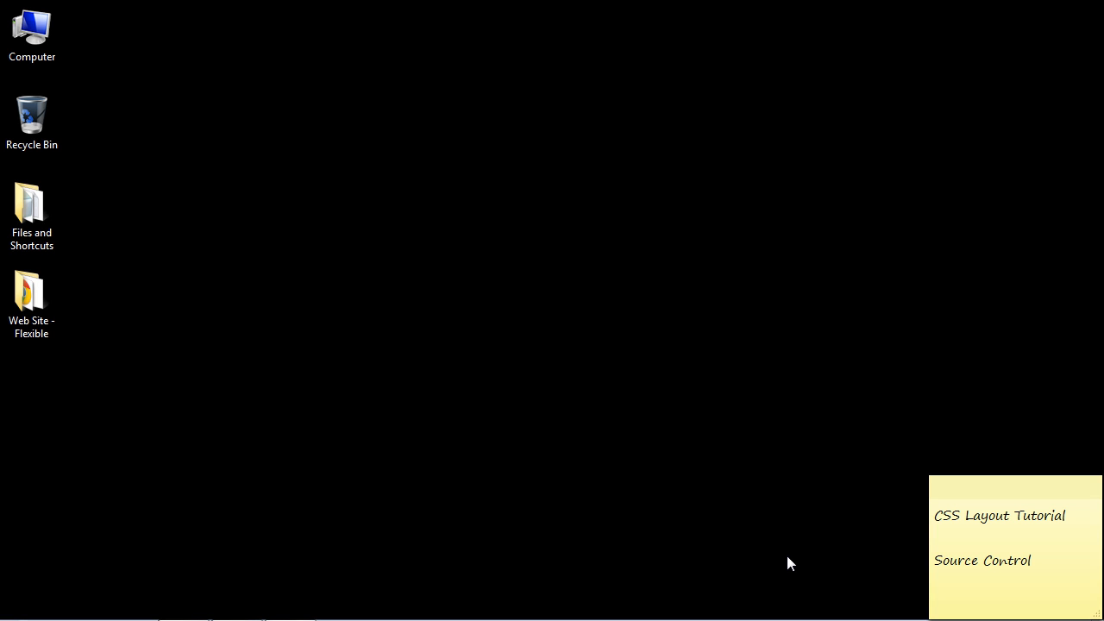
# Create a new desktop folder named Historyden and open it.
pyautogui.rightClick(526, 242)
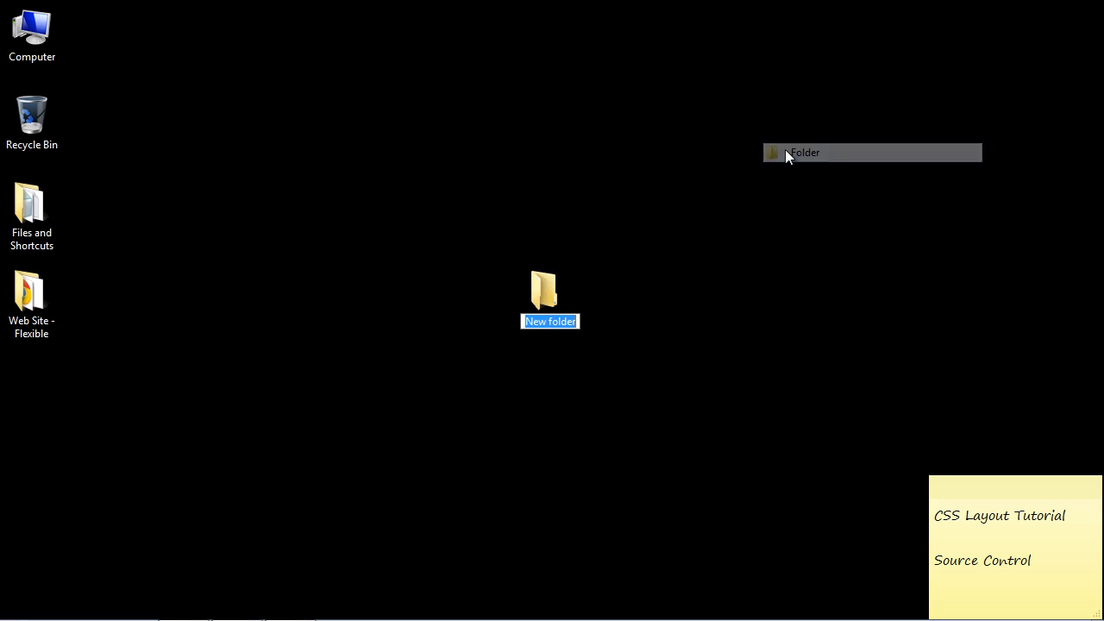
pyautogui.write('Historyden')
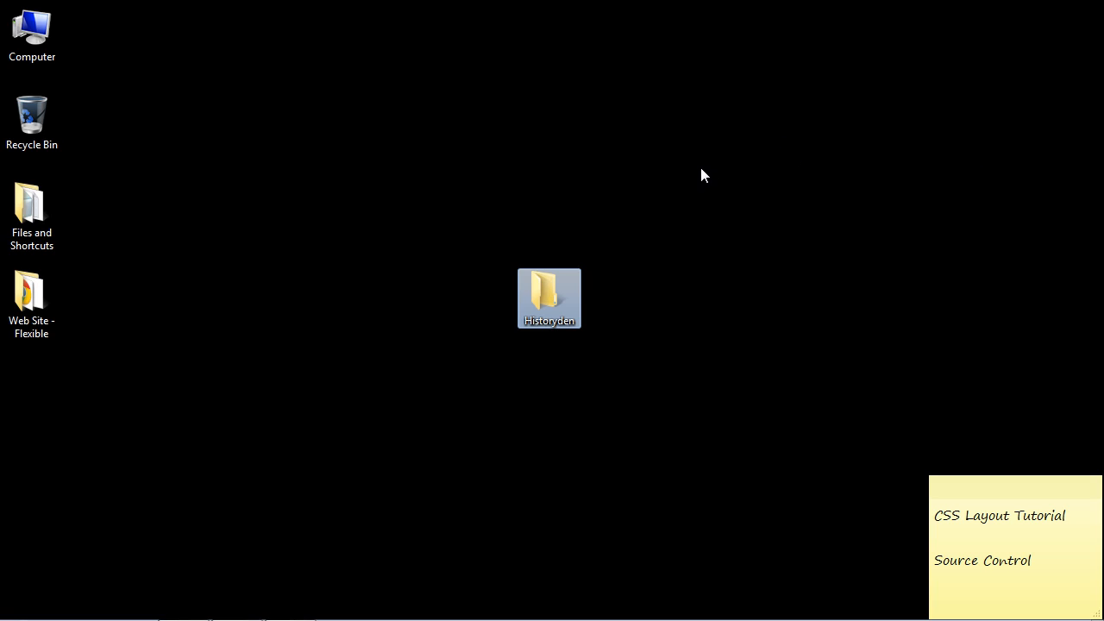
pyautogui.doubleClick(548, 296)
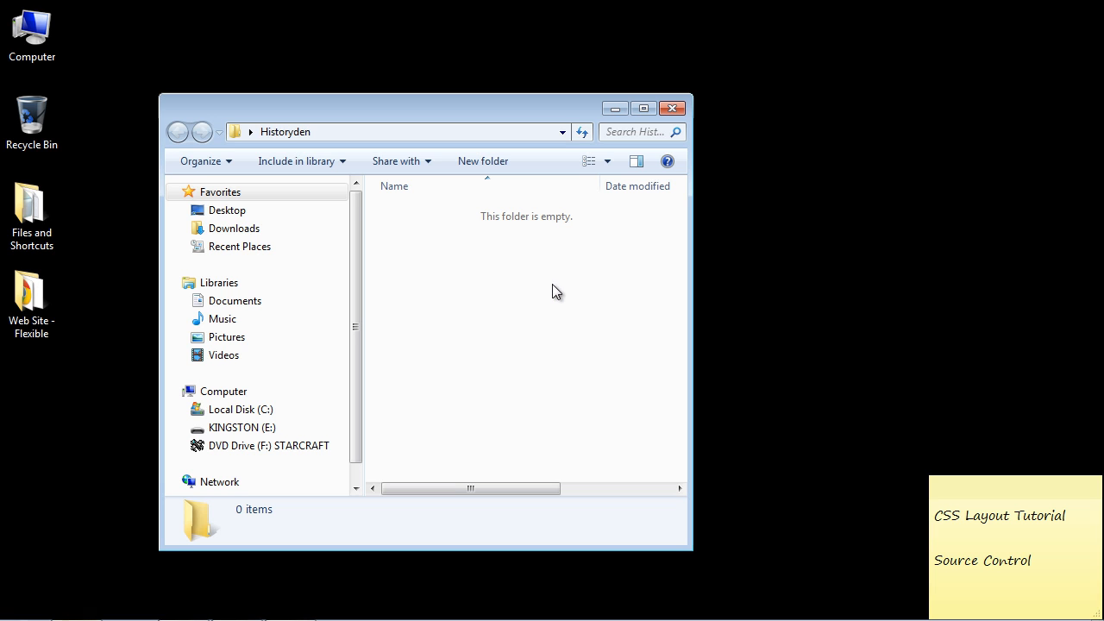
# Create an Archive subfolder, then select the Web Site - Flexible folder to copy.
pyautogui.rightClick(552, 290)
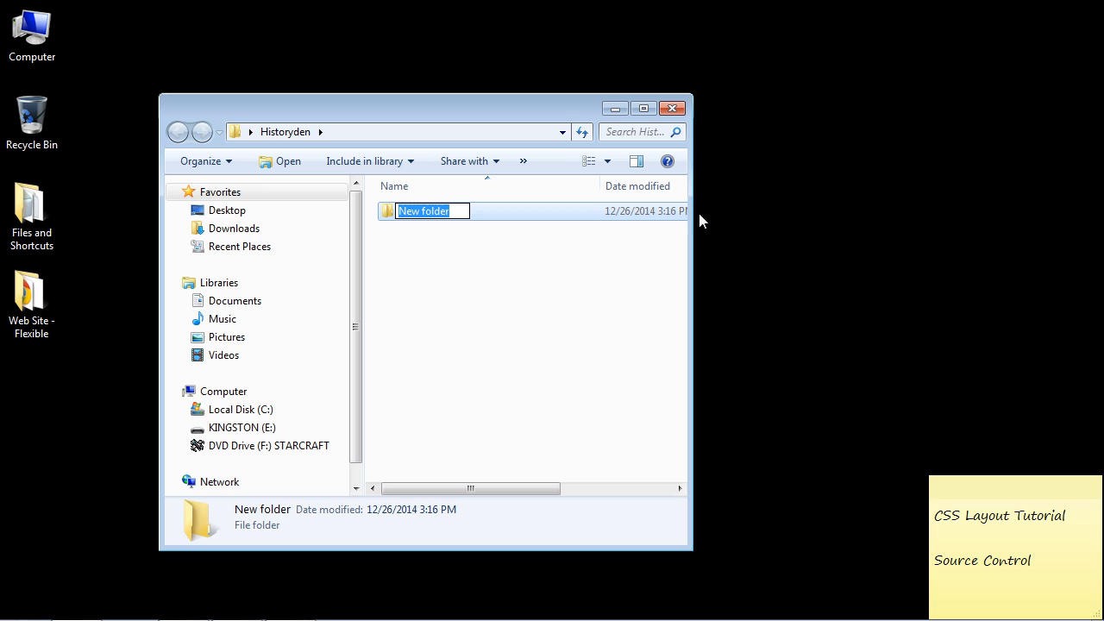
pyautogui.write('Archive')
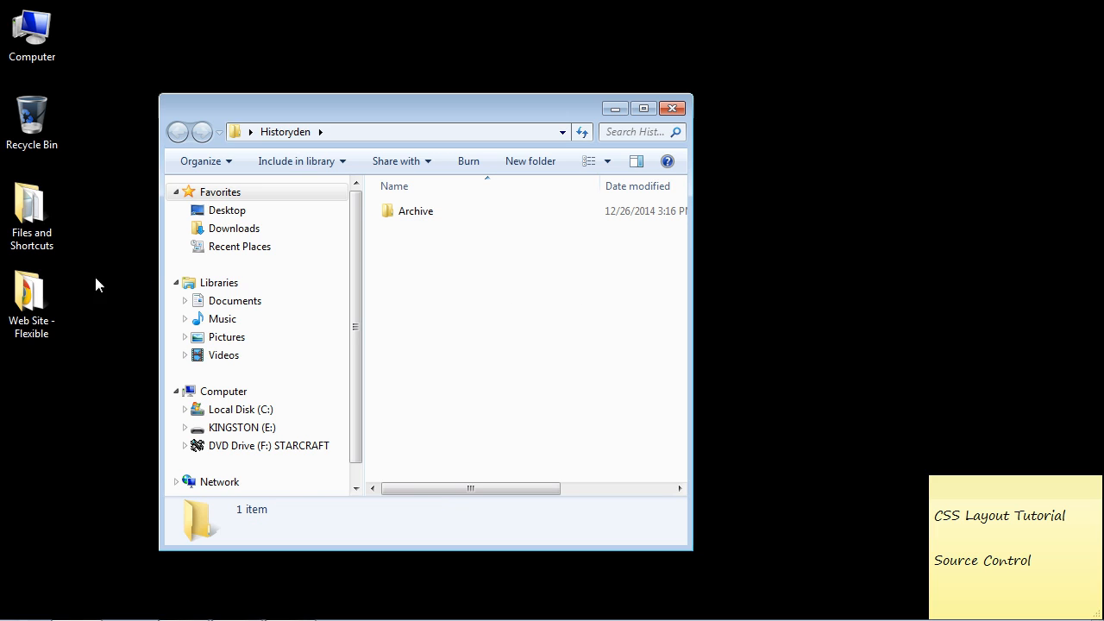
pyautogui.click(31, 296)
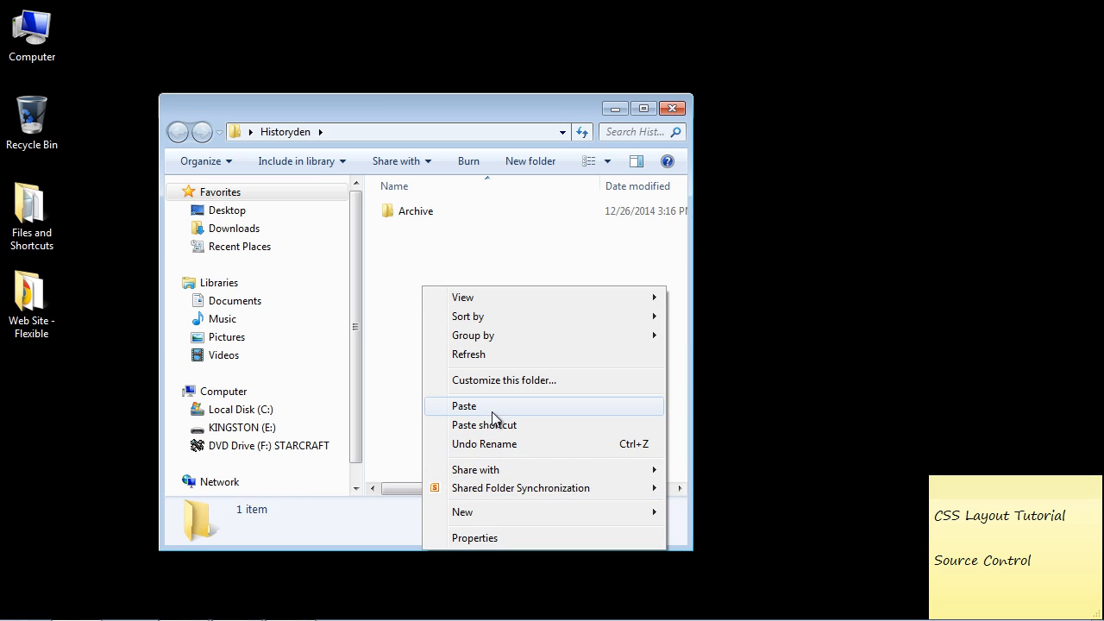
# Paste the website copy into Historyden and rename it Web Site - Current.
pyautogui.click(464, 406)
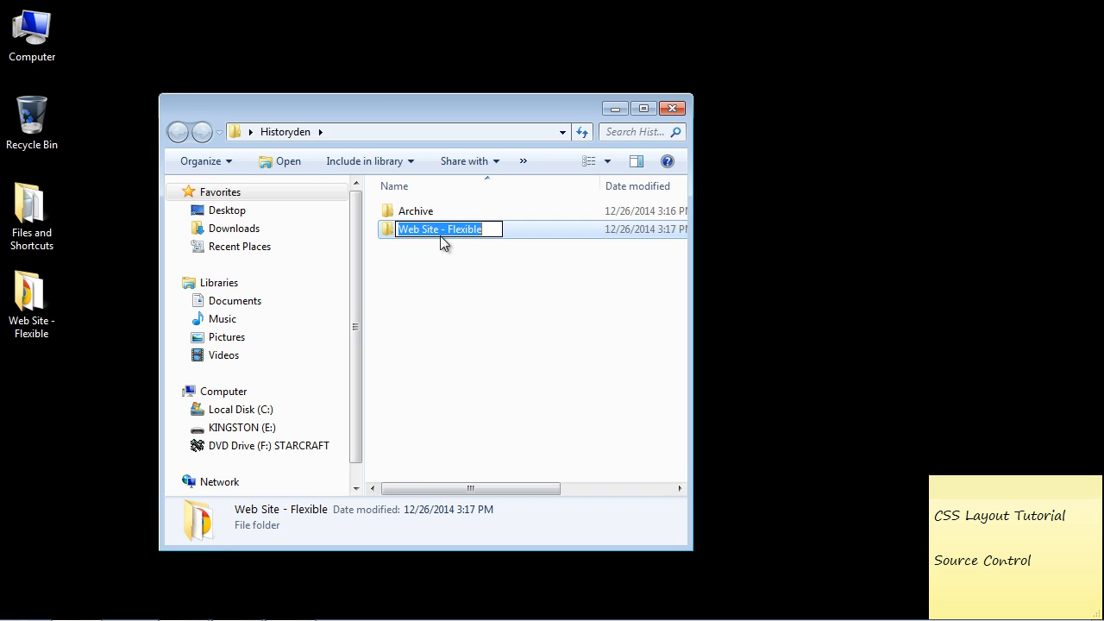
pyautogui.doubleClick(466, 227)
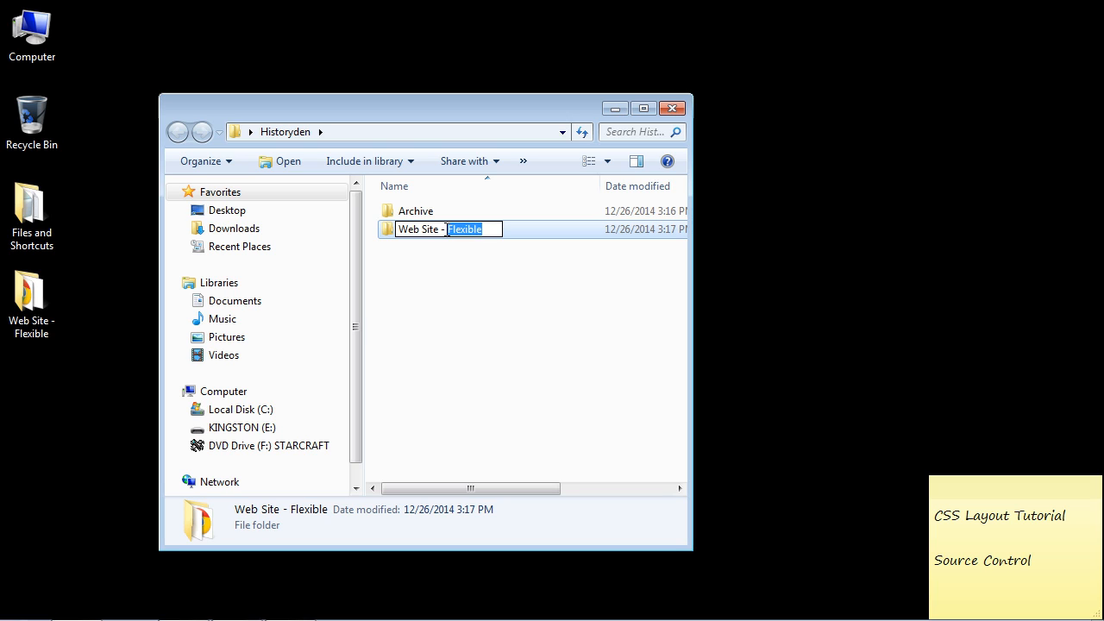
pyautogui.write('Current')
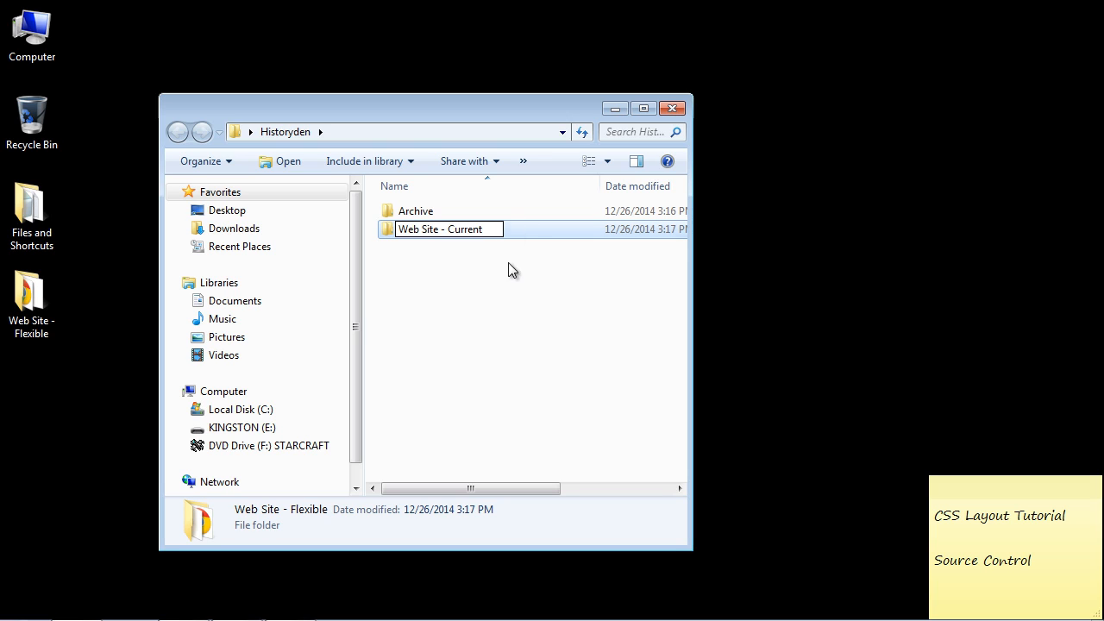
pyautogui.click(416, 211)
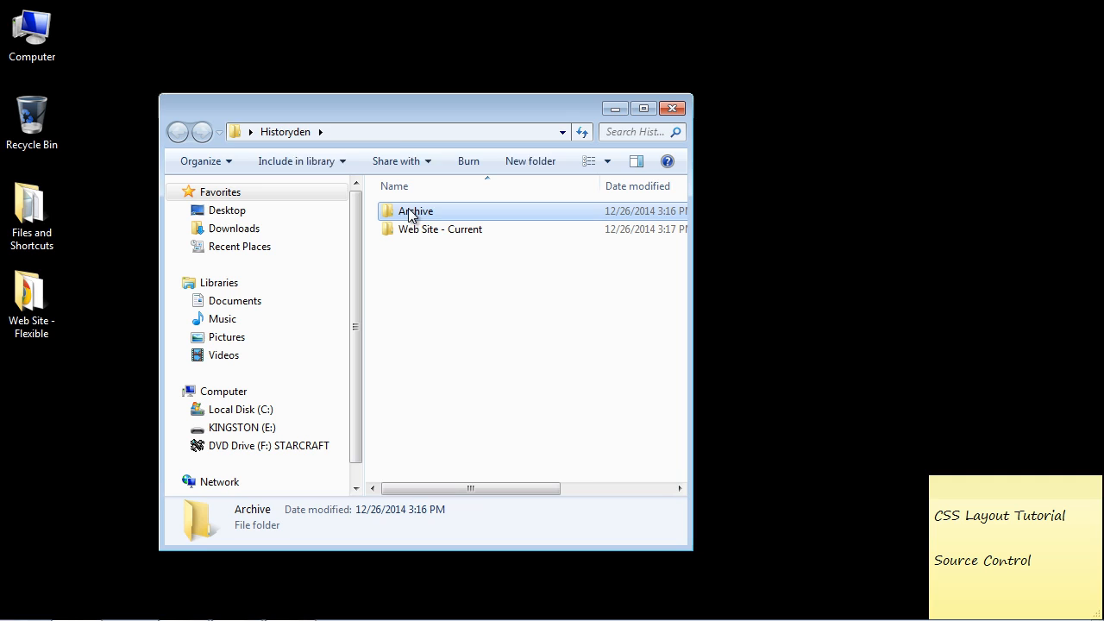
pyautogui.click(440, 228)
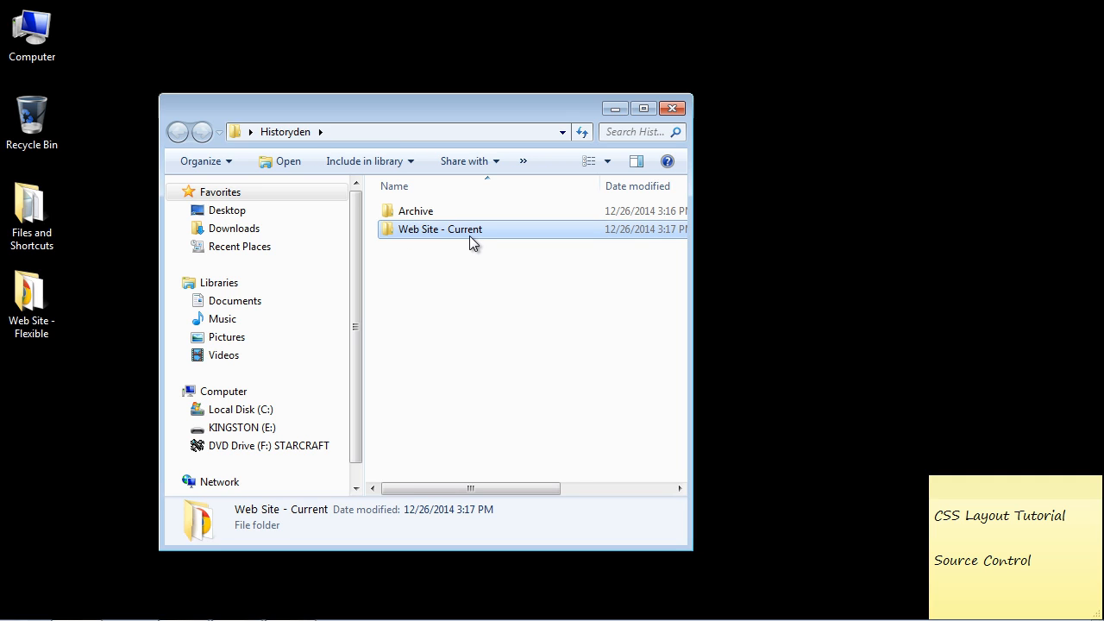
# Copy Web Site - Current into Archive as Web Site - Initial, then return to Historyden.
pyautogui.rightClick(439, 228)
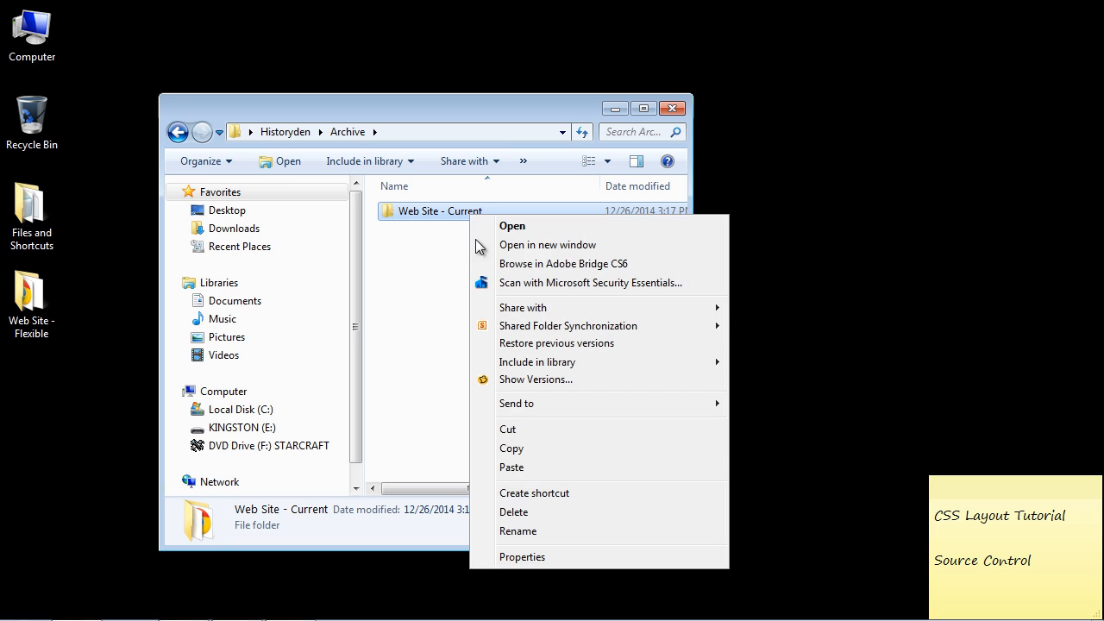
pyautogui.click(517, 531)
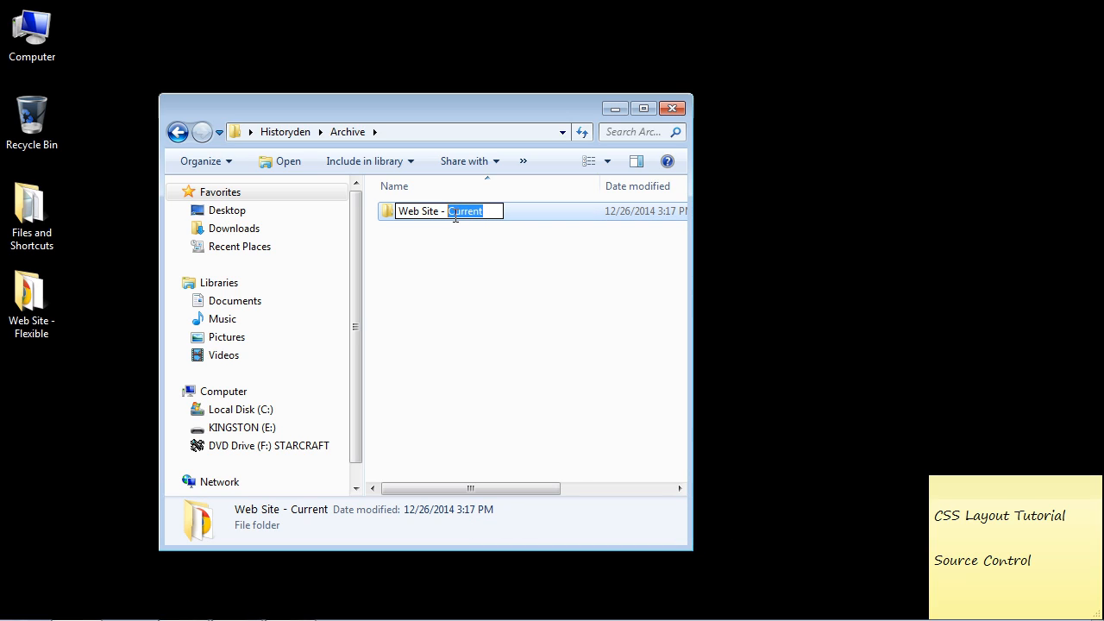
pyautogui.write('Initial')
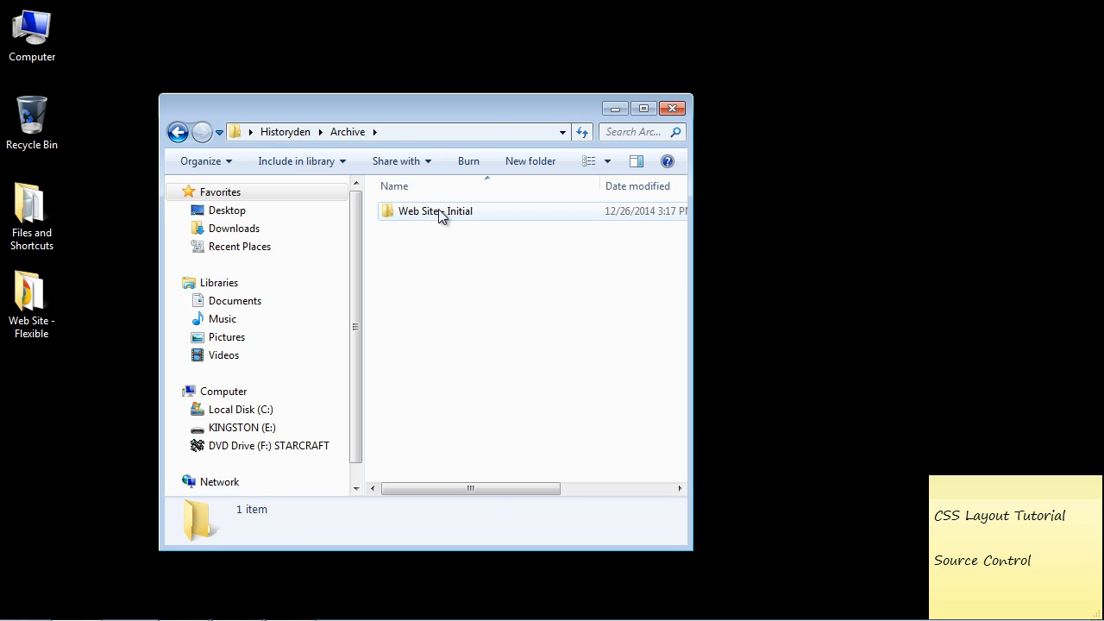
pyautogui.doubleClick(435, 210)
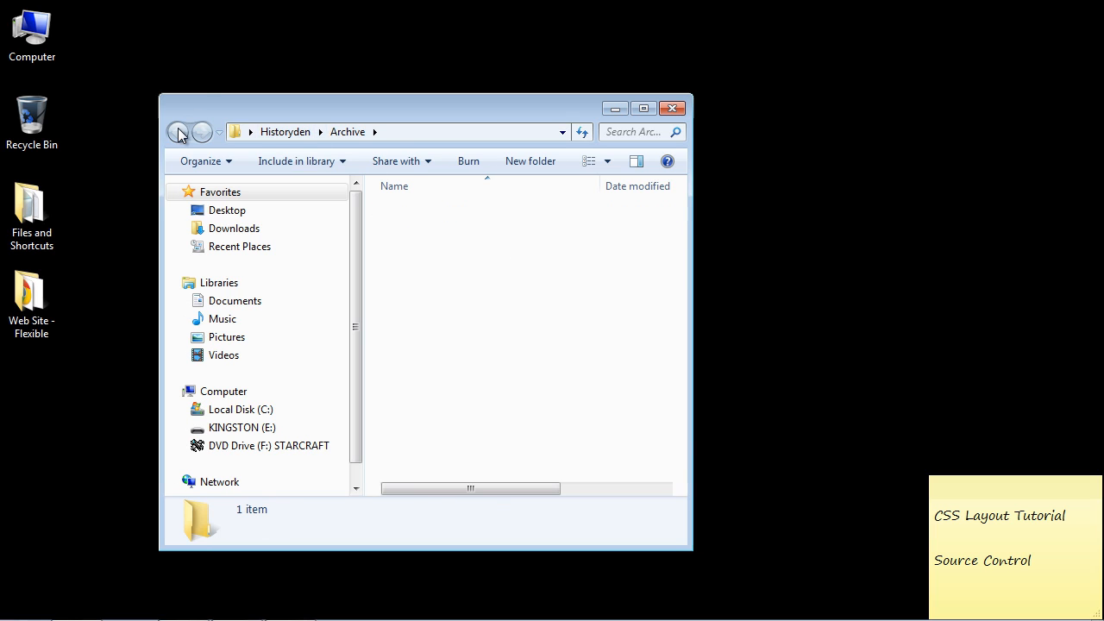
pyautogui.click(180, 131)
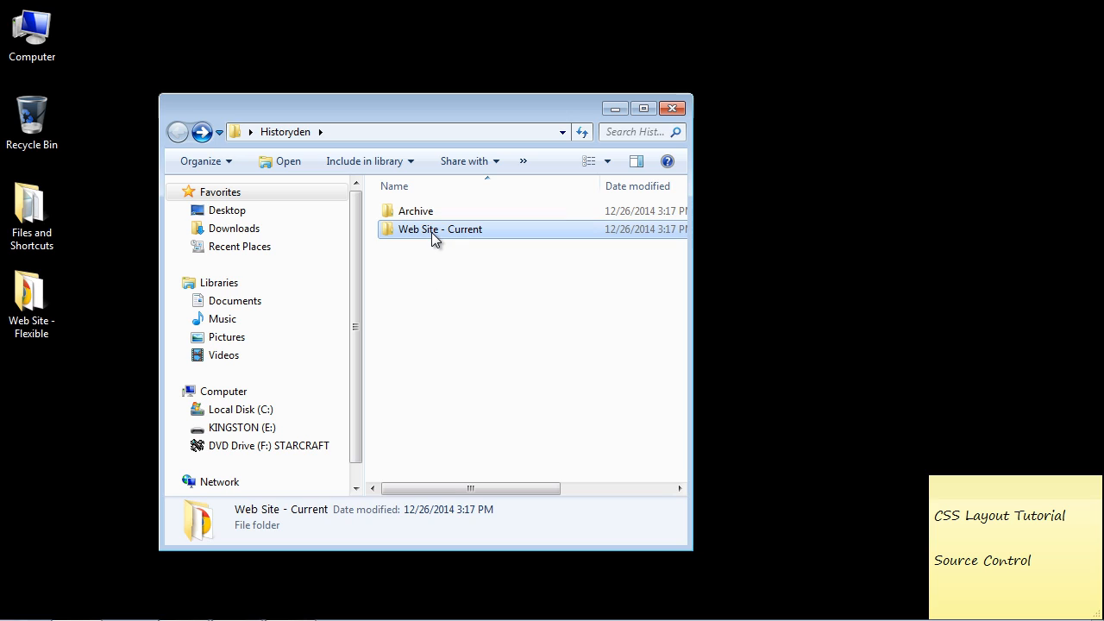
# Open Web Site - Current and select its index file among stylesheet and theflower.
pyautogui.doubleClick(440, 227)
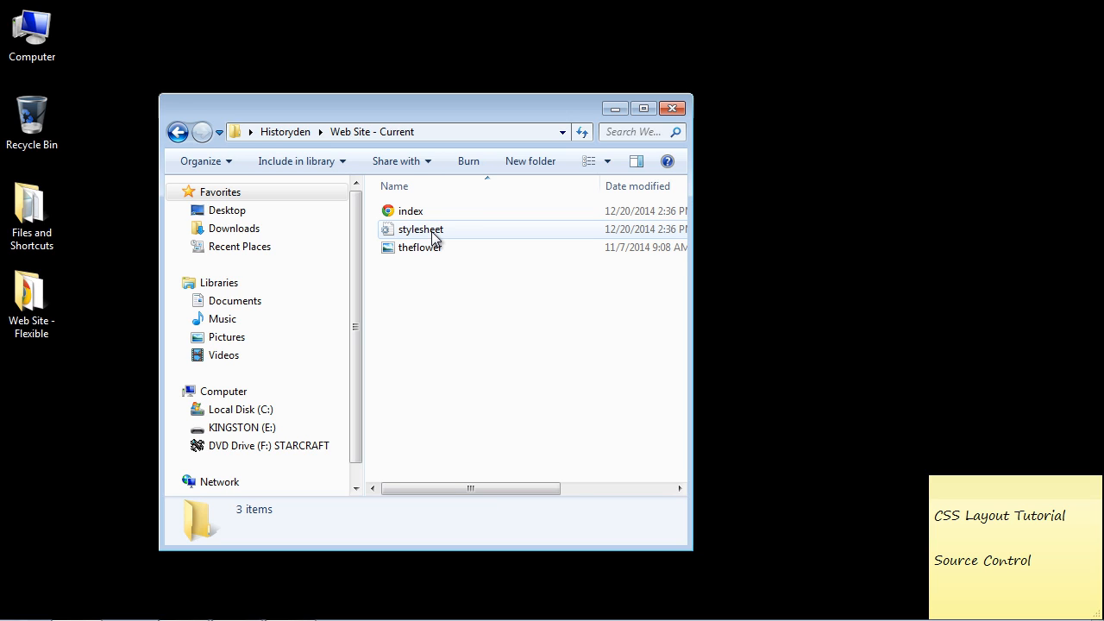
pyautogui.moveTo(419, 228)
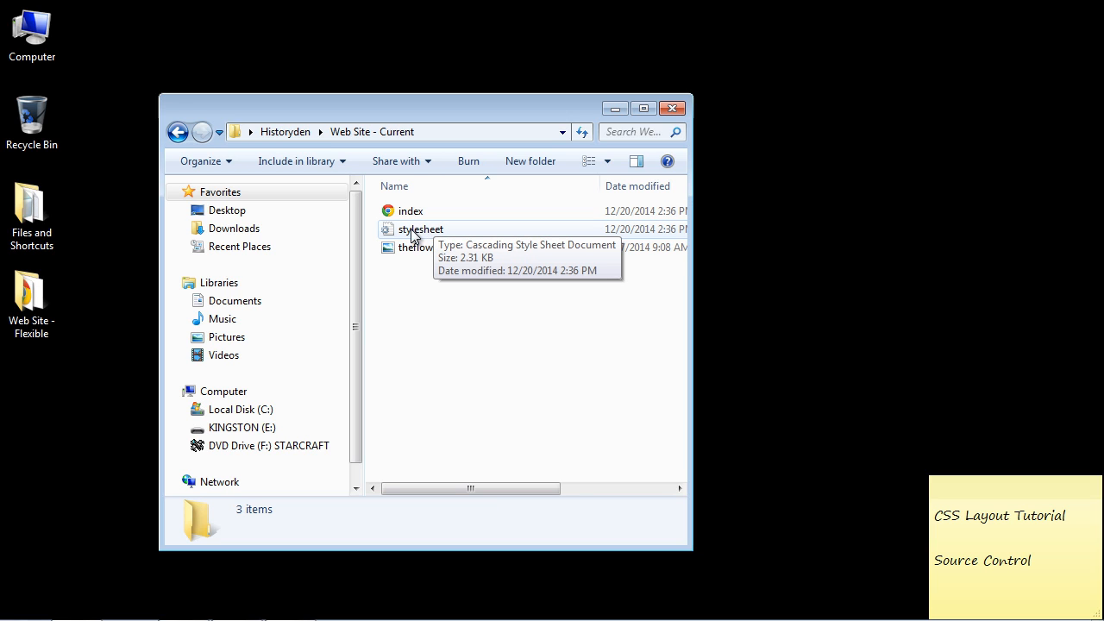
pyautogui.click(411, 210)
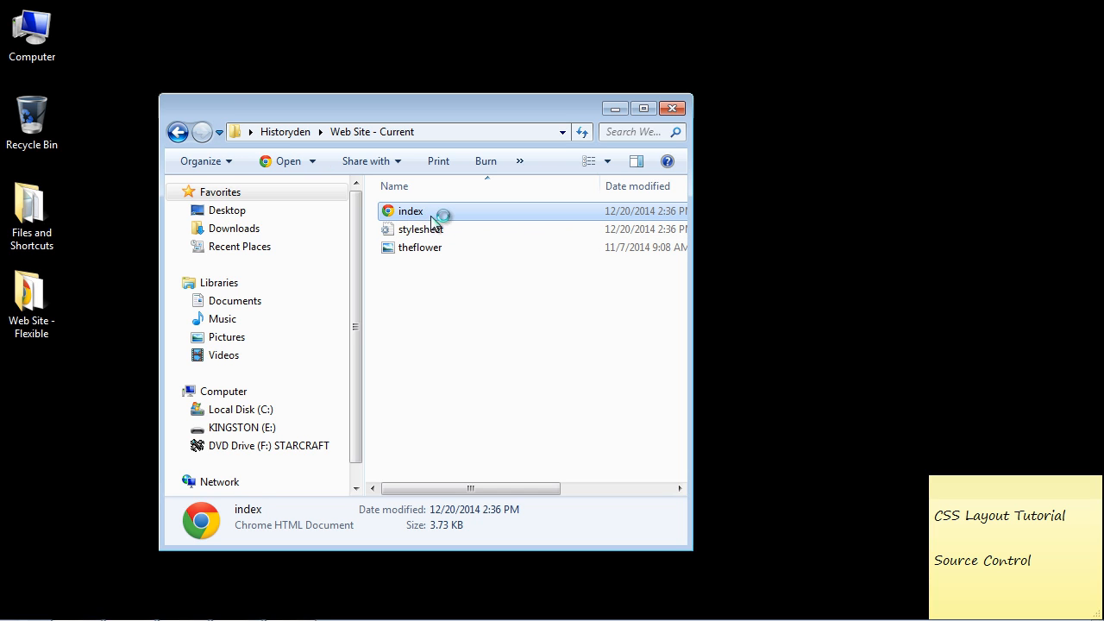
# Open index.html in Google Chrome to preview the Historyden Ancient Egypt page.
pyautogui.doubleClick(411, 210)
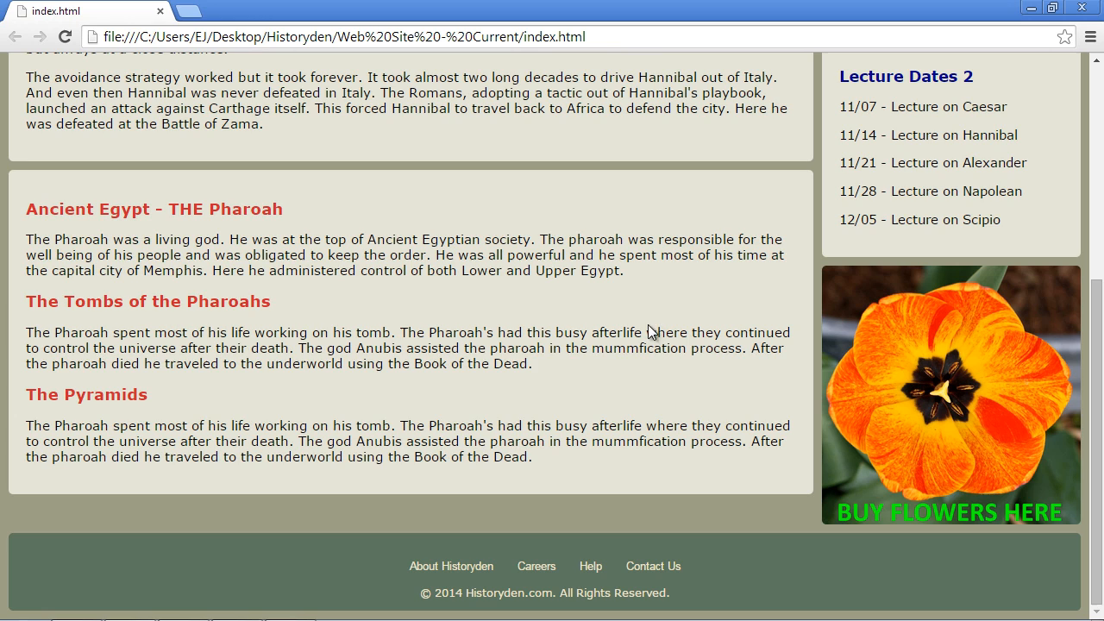
pyautogui.moveTo(193, 307)
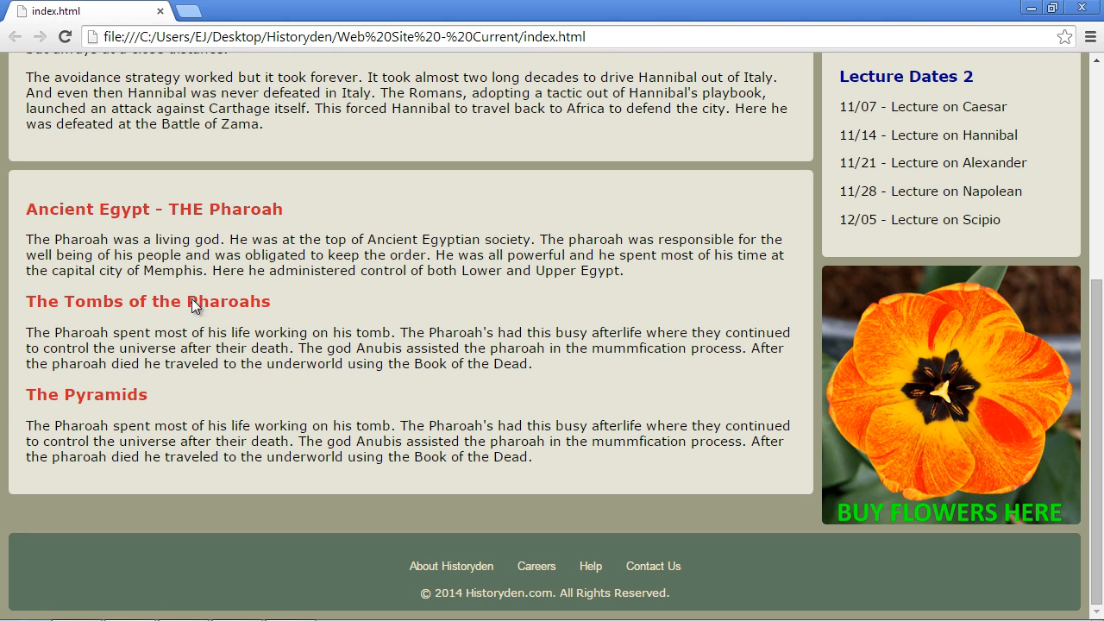
pyautogui.moveTo(189, 311)
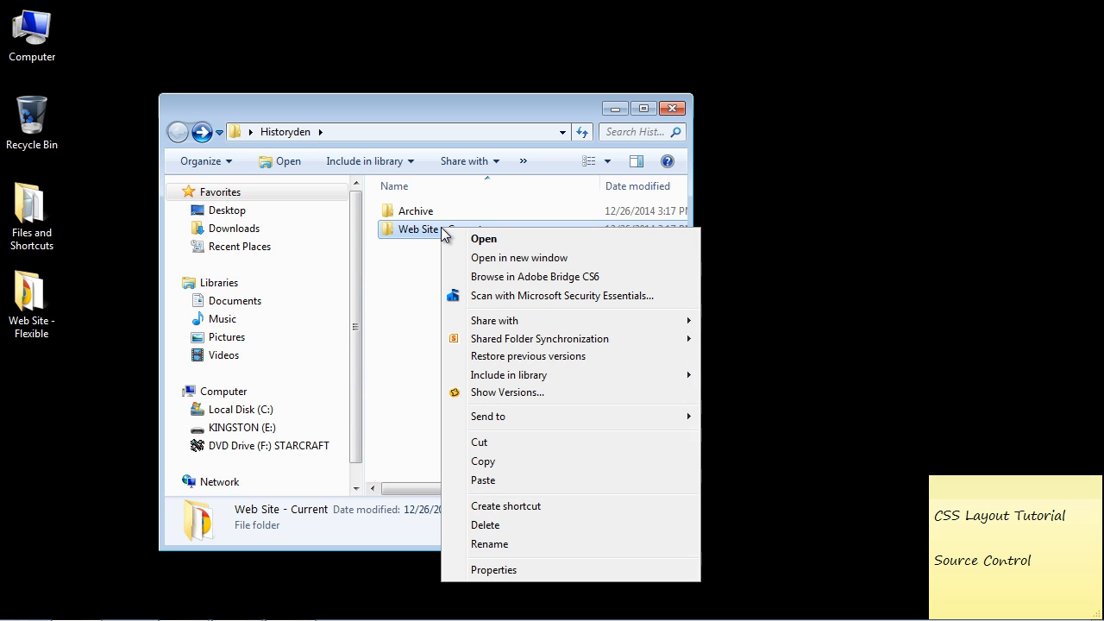
# Archive a copy named Web Site - Added a third content pane, sort by date modified, and return to Historyden.
pyautogui.click(414, 238)
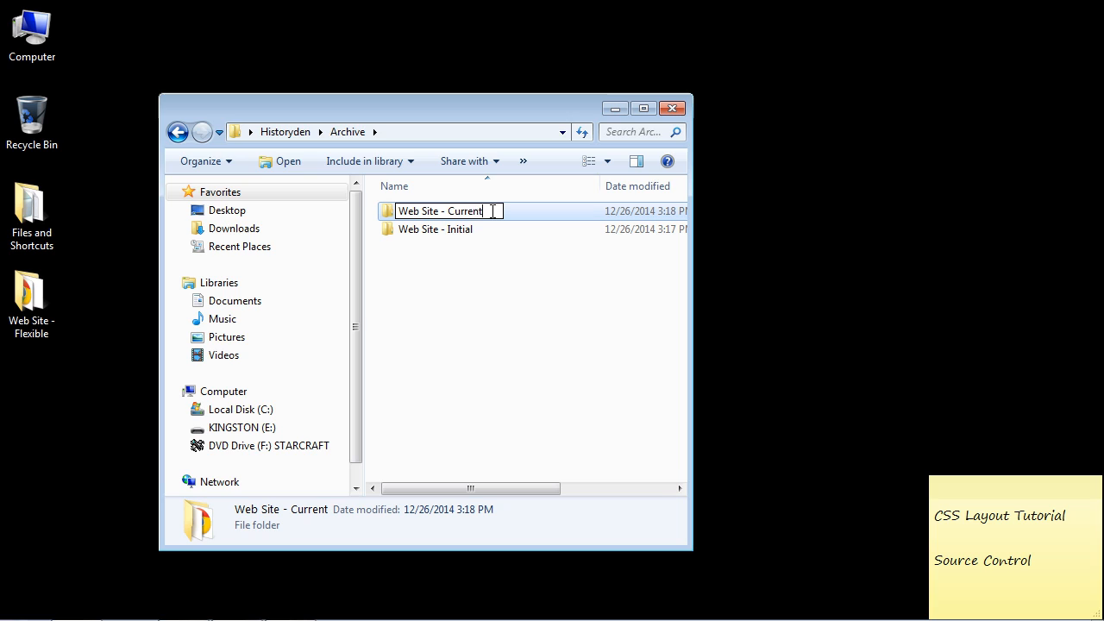
pyautogui.doubleClick(466, 210)
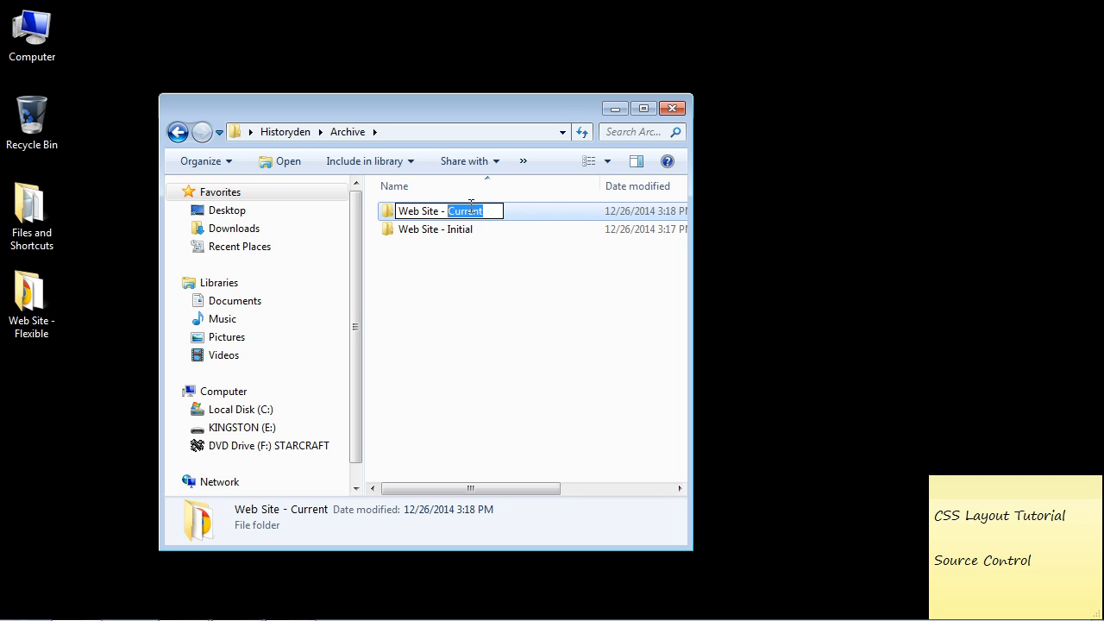
pyautogui.write('Added a third cont')
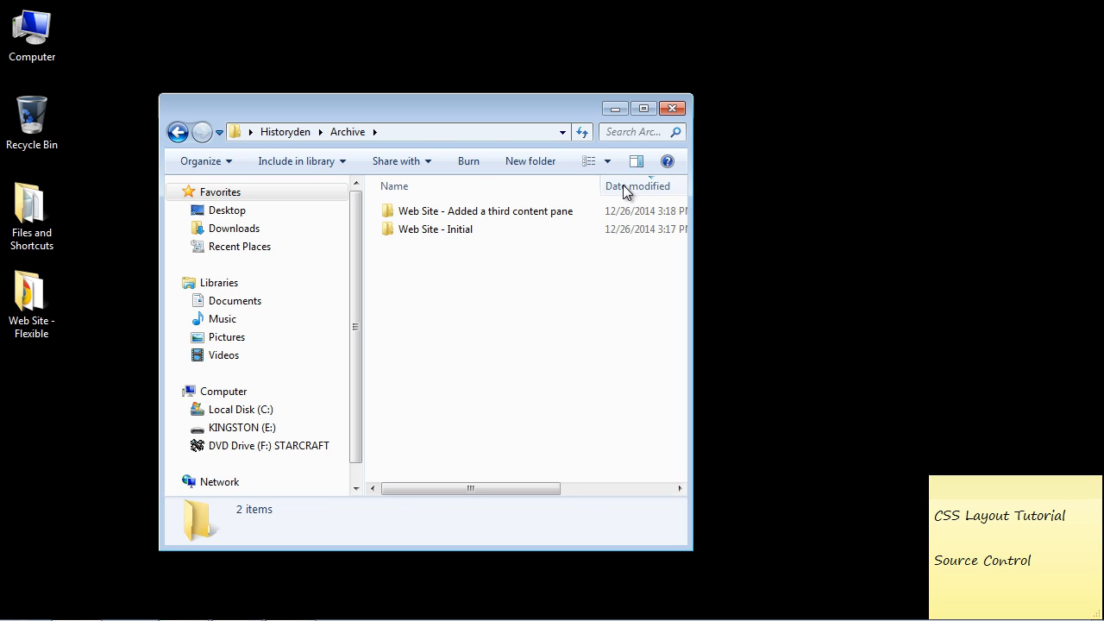
pyautogui.click(486, 228)
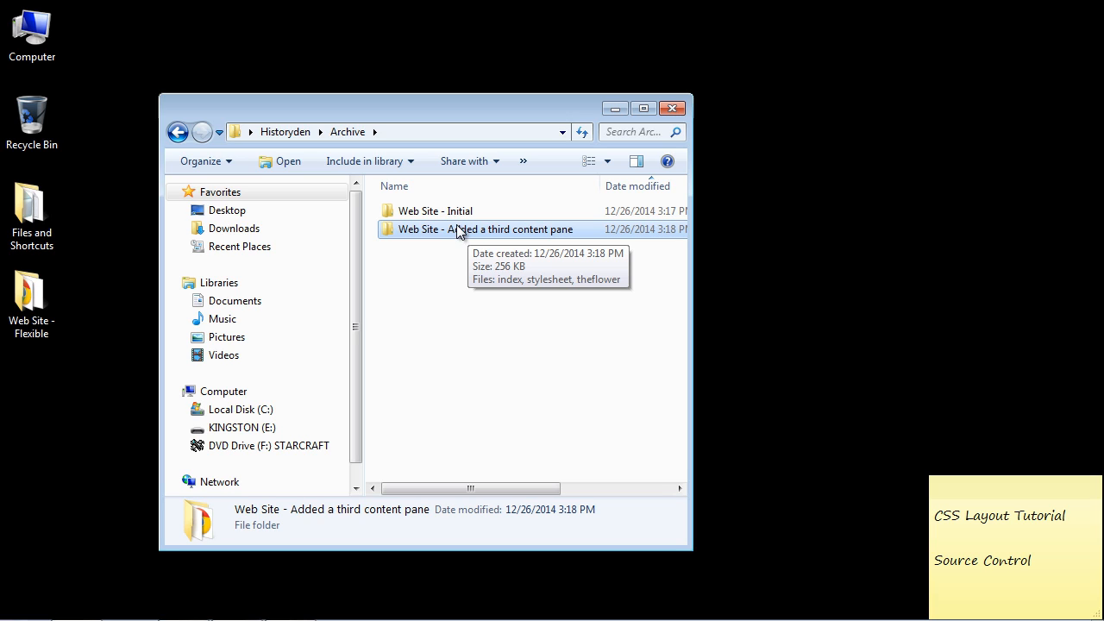
pyautogui.click(435, 210)
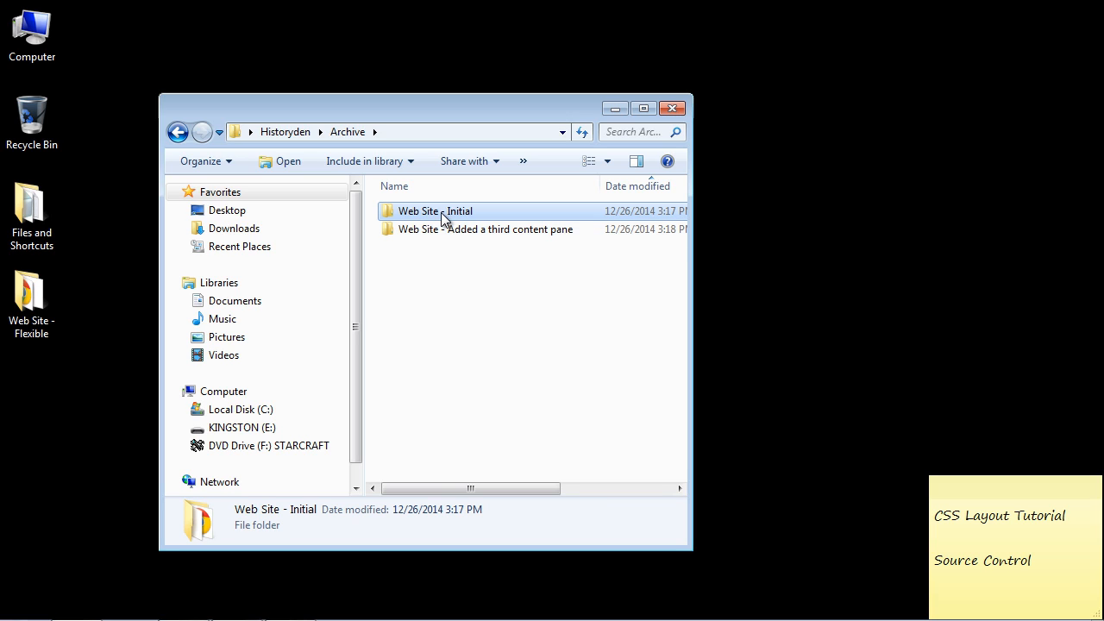
pyautogui.moveTo(440, 216)
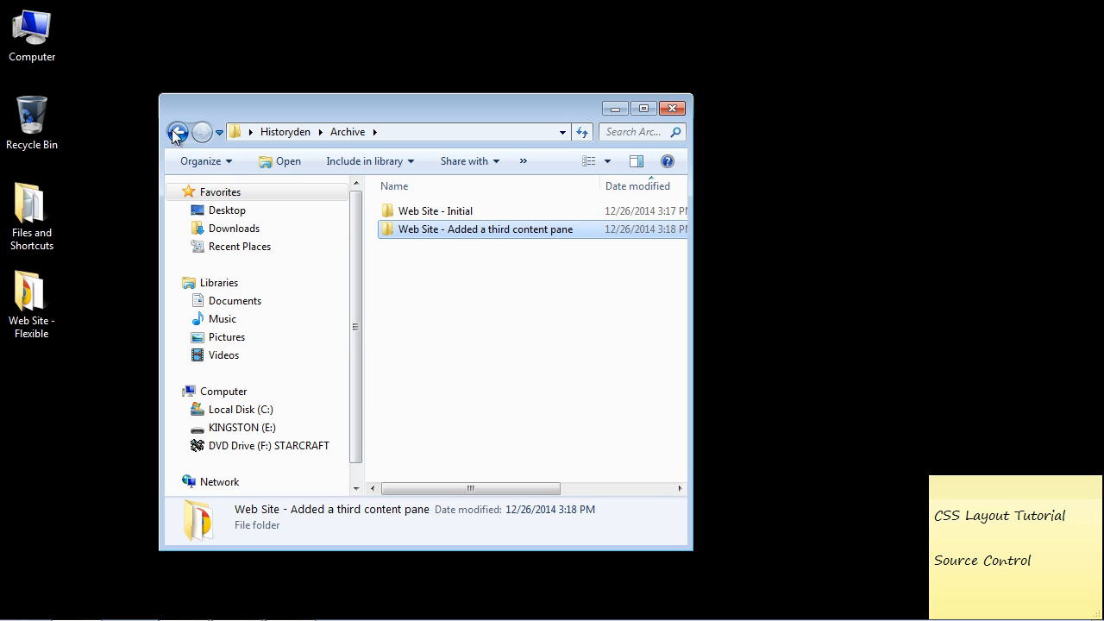
pyautogui.click(177, 131)
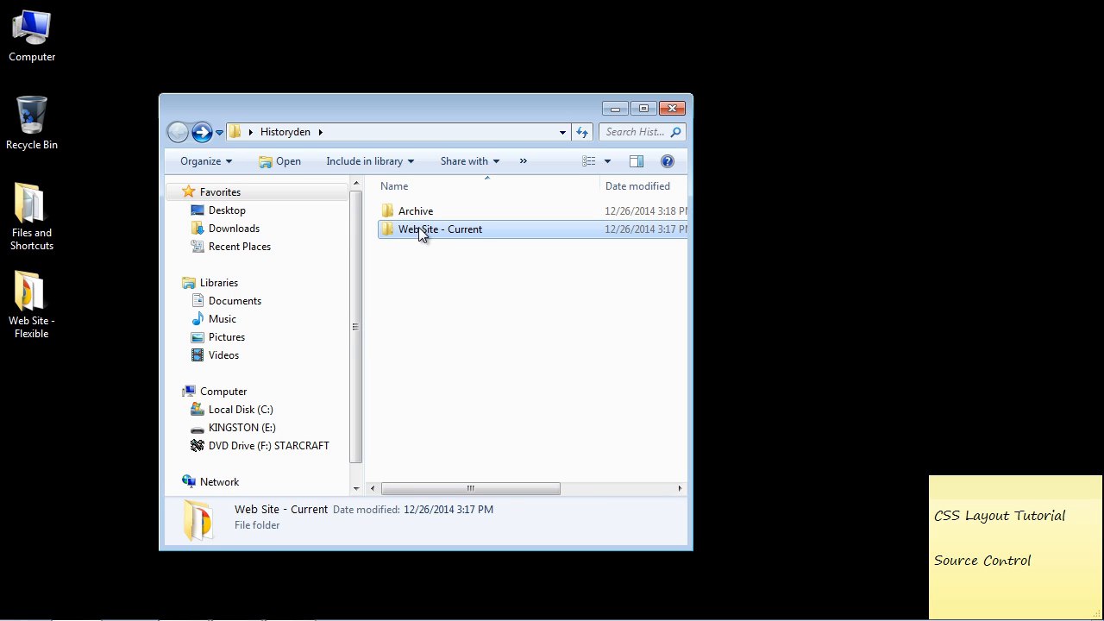
pyautogui.moveTo(438, 228)
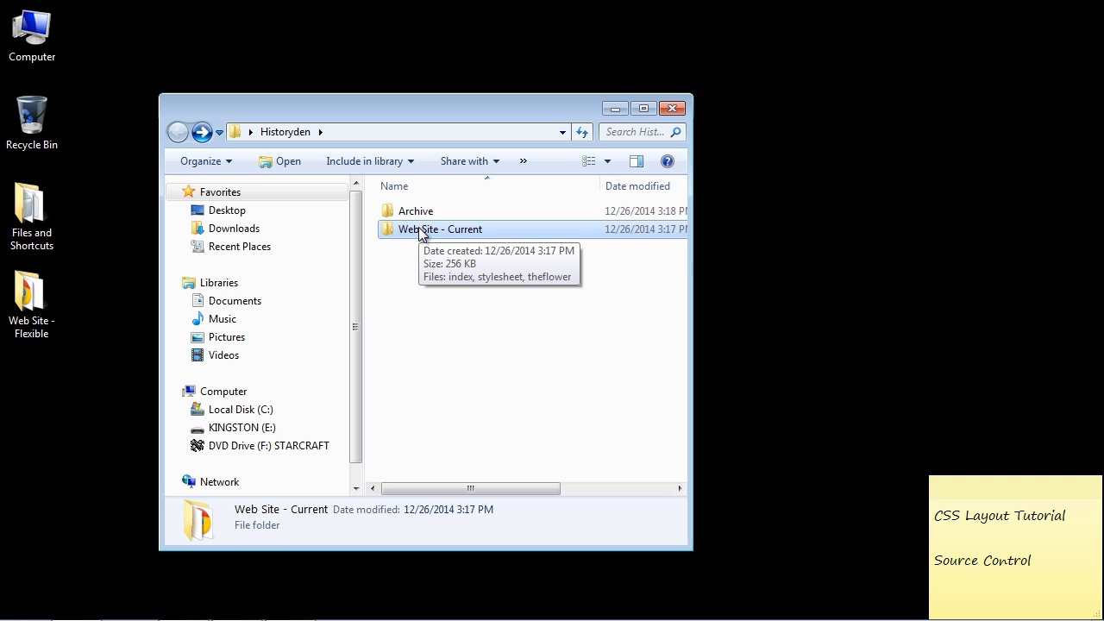
# Copy Web Site - Current into Archive and rename it Web Site - Added a third sidepanel.
pyautogui.rightClick(440, 227)
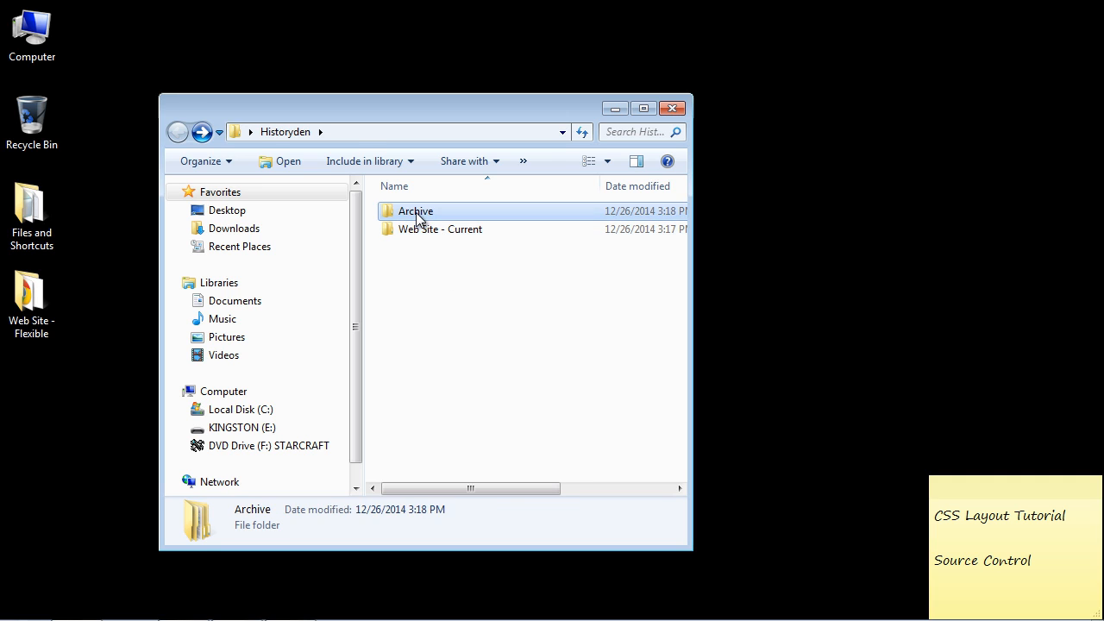
pyautogui.rightClick(440, 249)
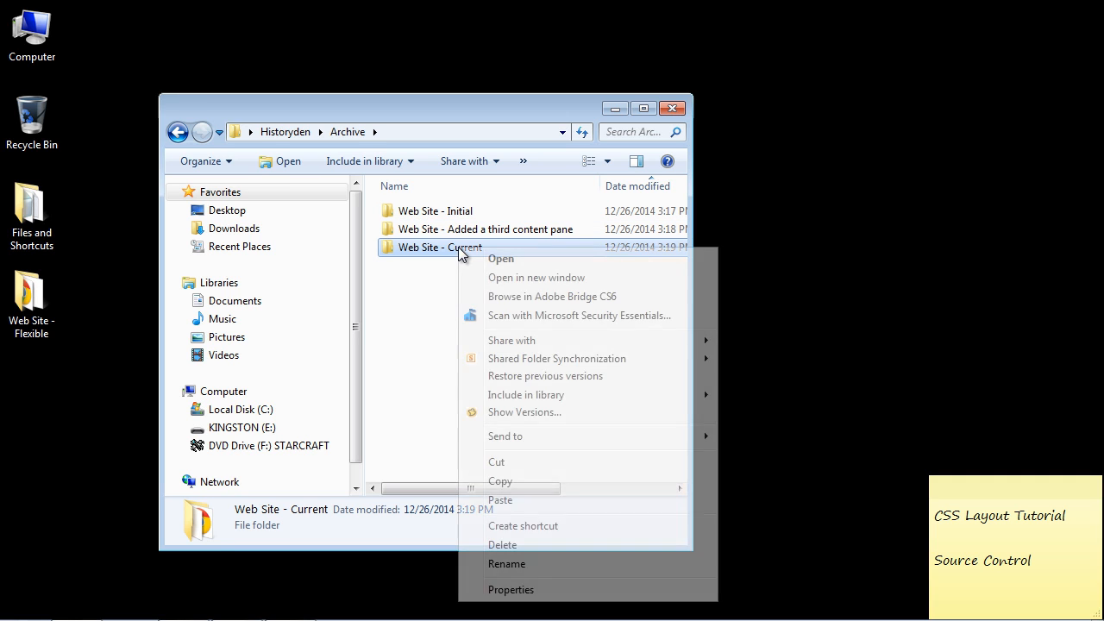
pyautogui.click(507, 563)
pyautogui.write('Added a third s')
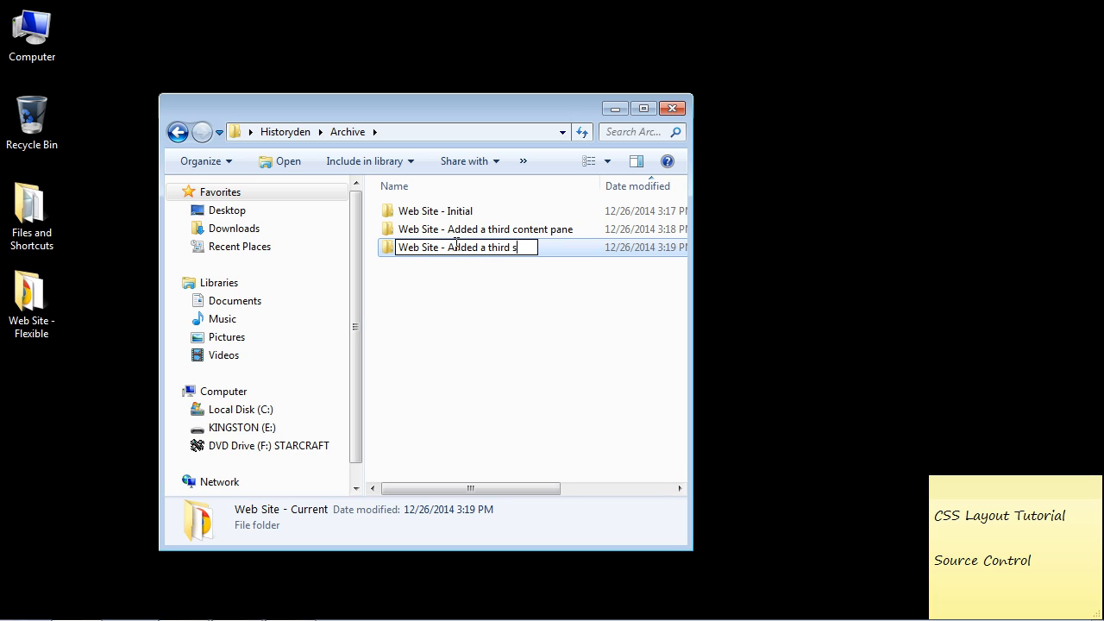
pyautogui.press('enter')
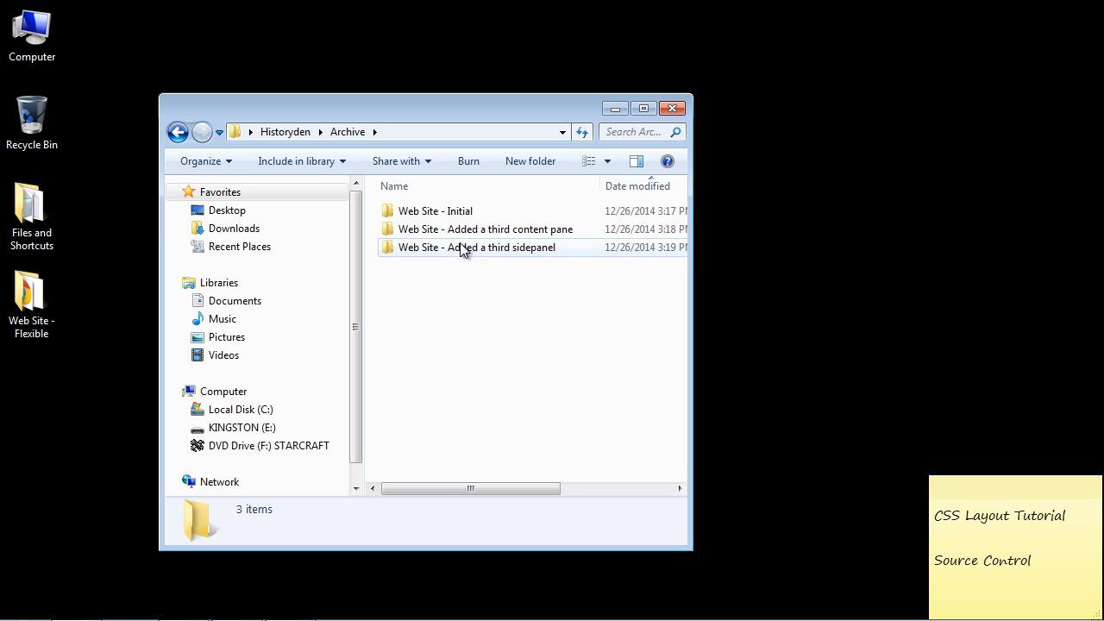
# Open the Web Site - Added a third sidepanel copy and check its index and stylesheet files.
pyautogui.click(435, 211)
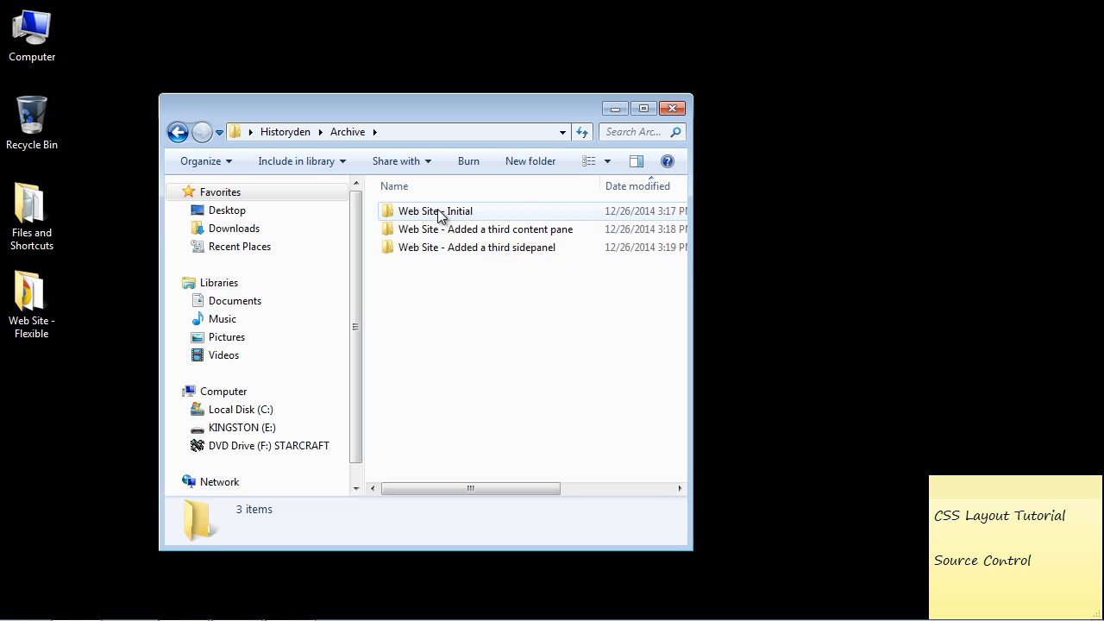
pyautogui.click(476, 249)
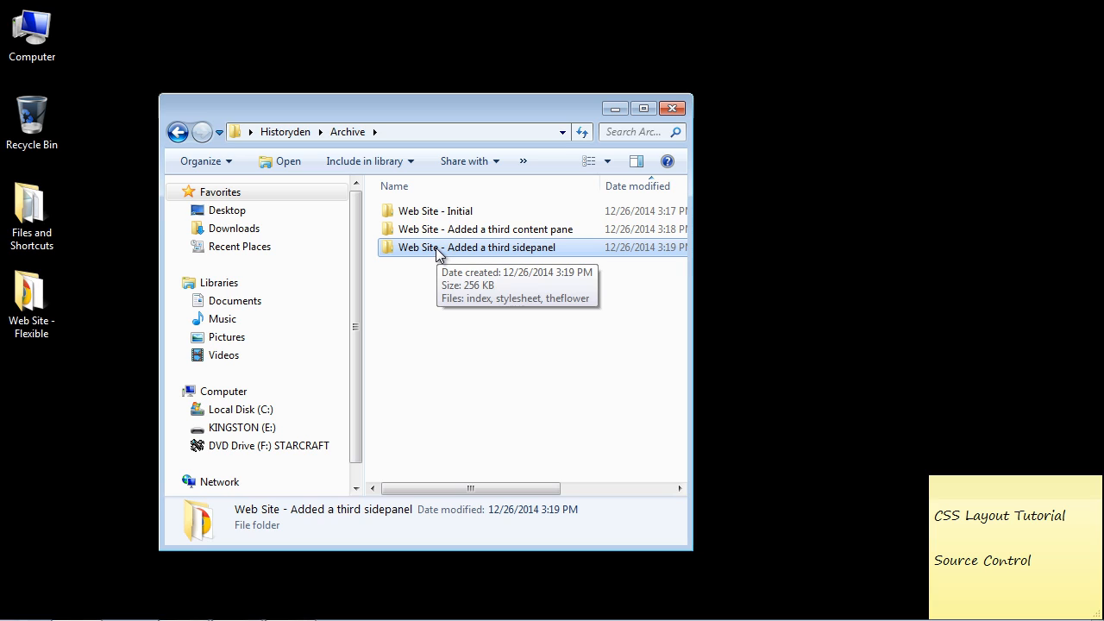
pyautogui.doubleClick(476, 249)
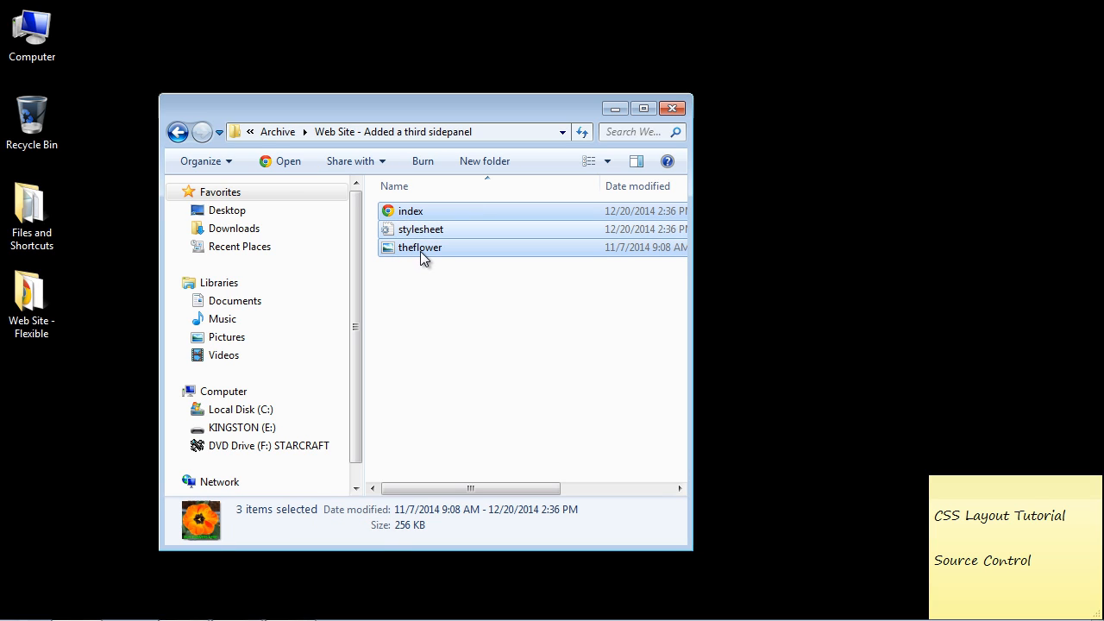
pyautogui.click(421, 227)
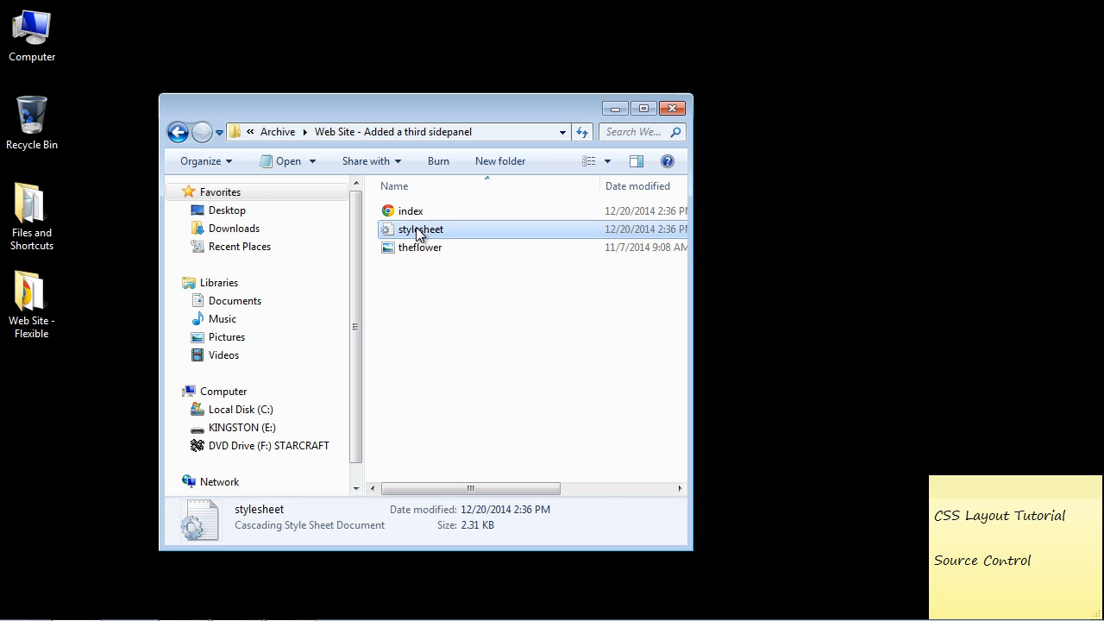
pyautogui.click(410, 210)
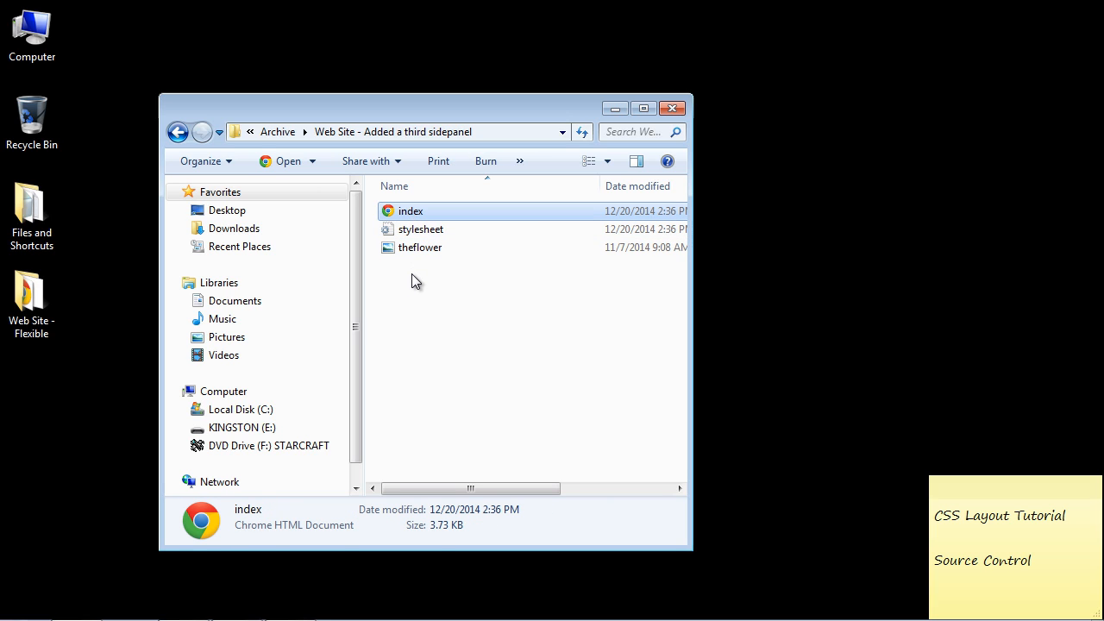
pyautogui.moveTo(414, 279)
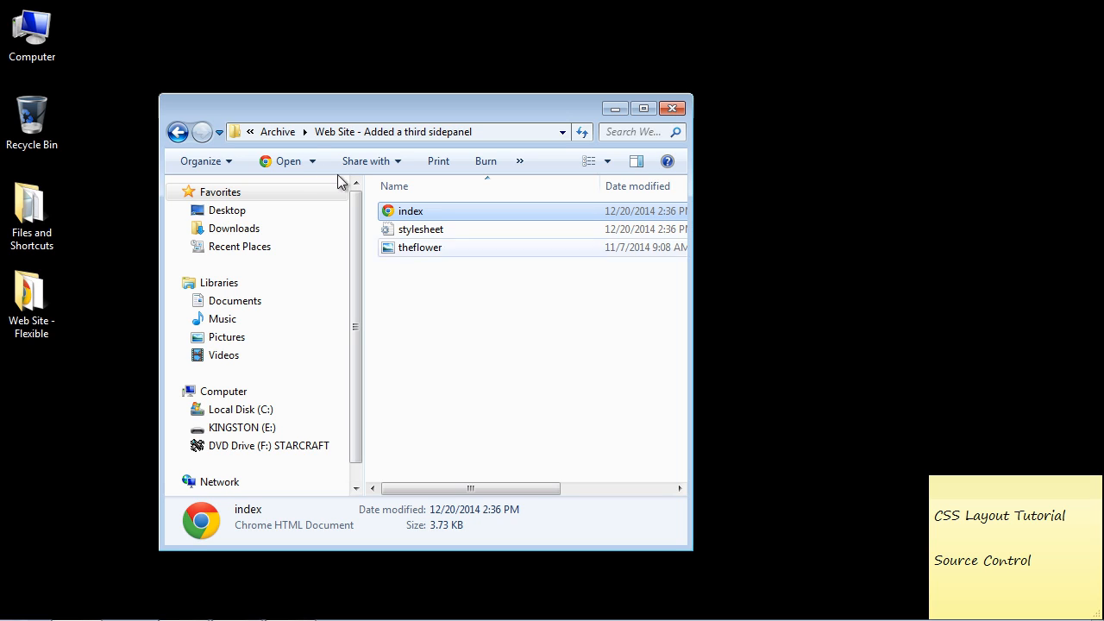
# Return to Archive and review the Initial, content pane and sidepanel website copies.
pyautogui.click(177, 131)
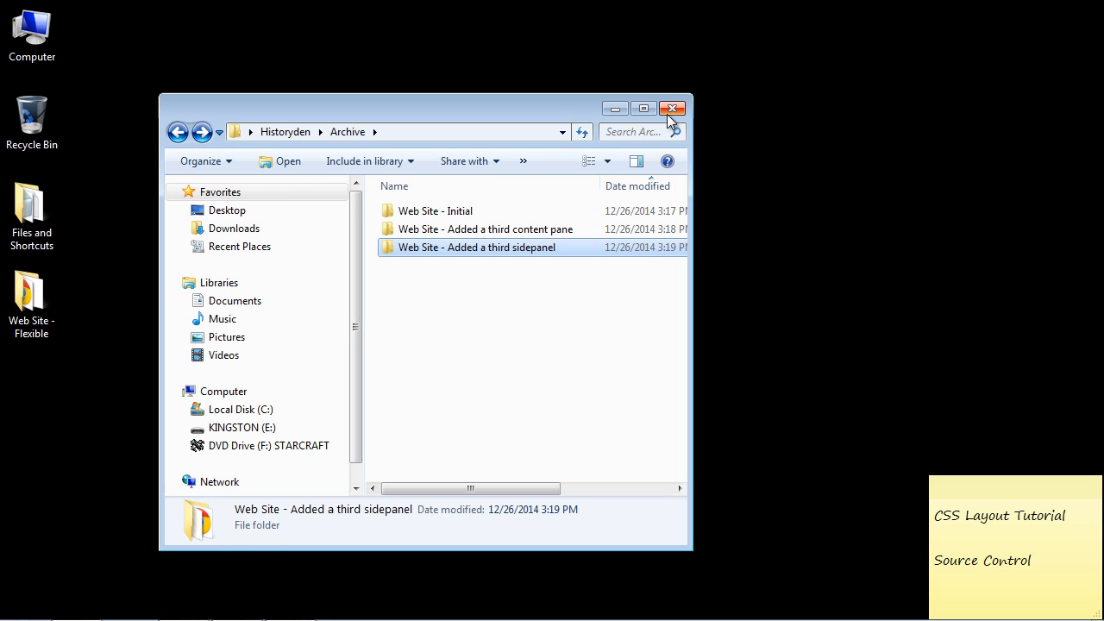
pyautogui.moveTo(680, 128)
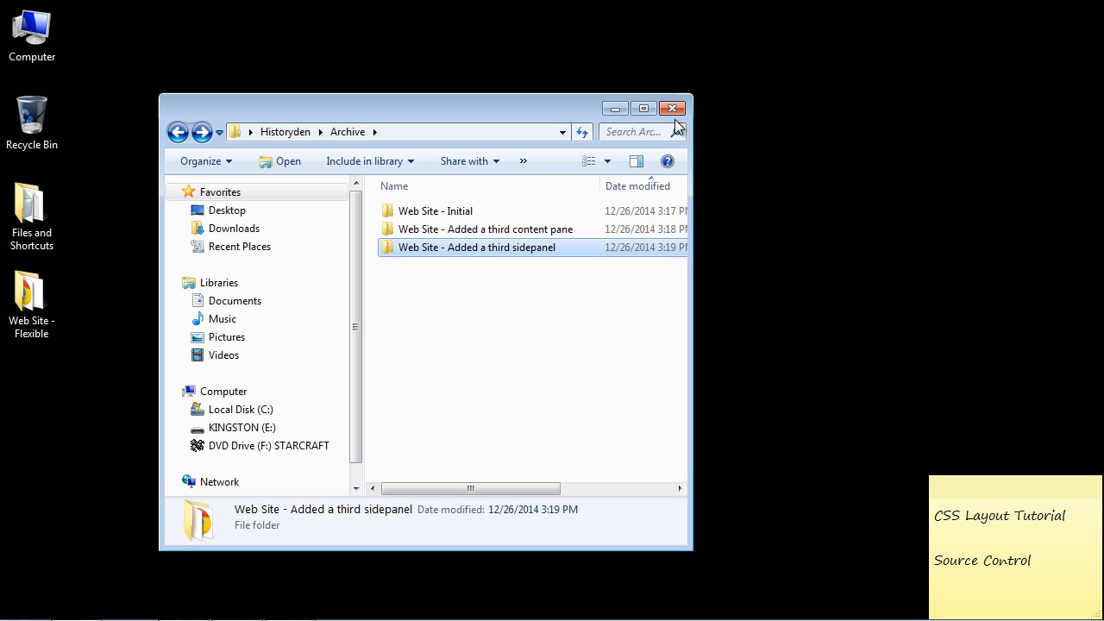
pyautogui.moveTo(507, 248)
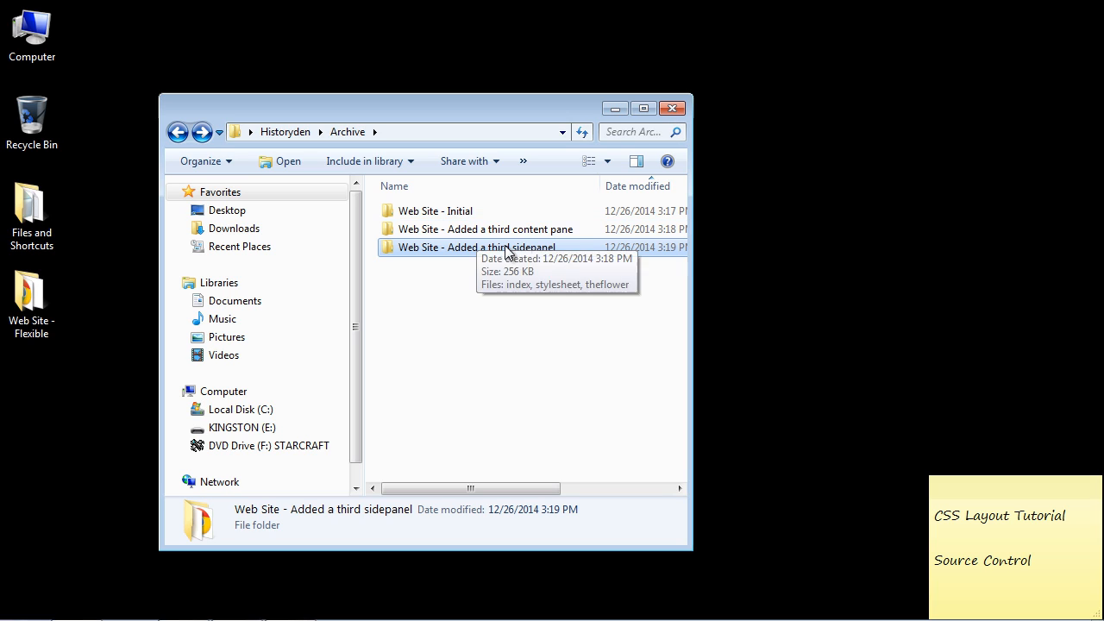
pyautogui.click(485, 228)
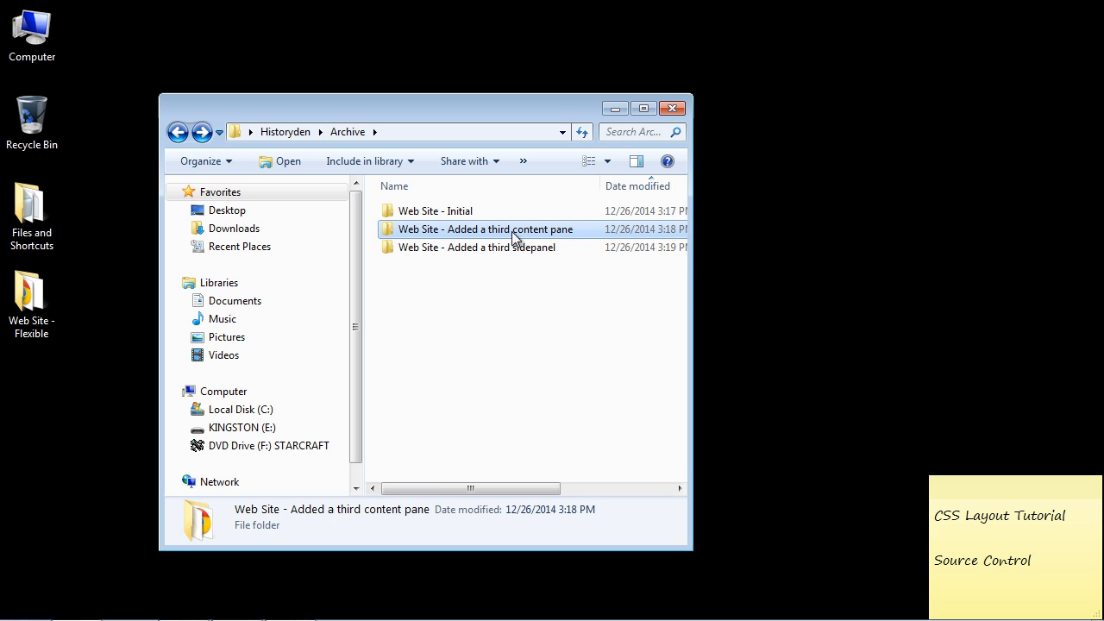
pyautogui.moveTo(486, 233)
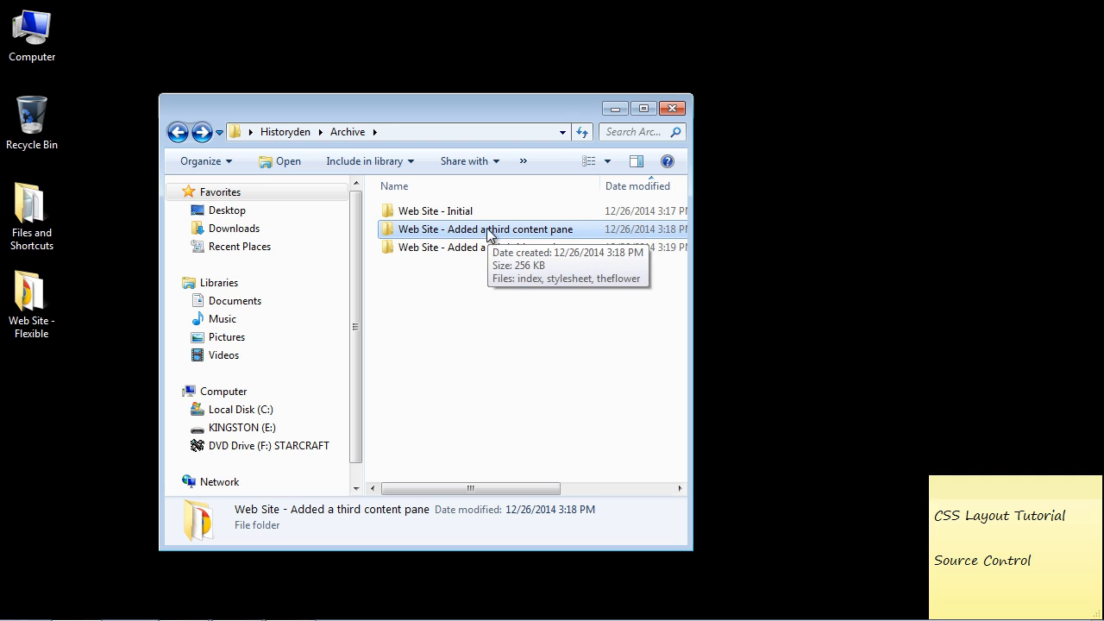
pyautogui.click(434, 210)
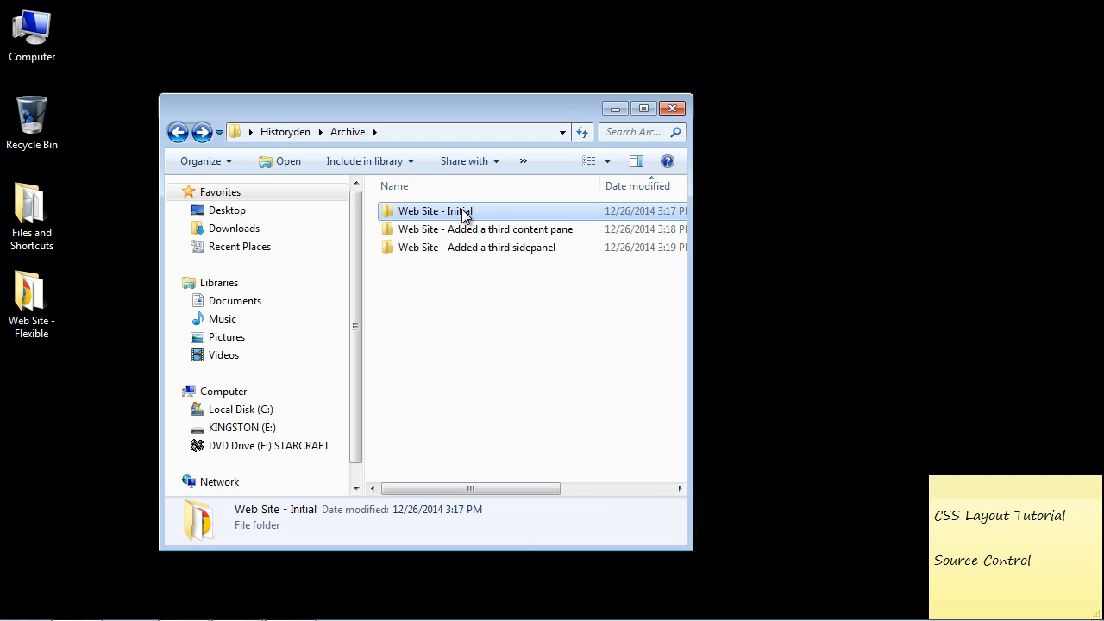
pyautogui.rightClick(435, 211)
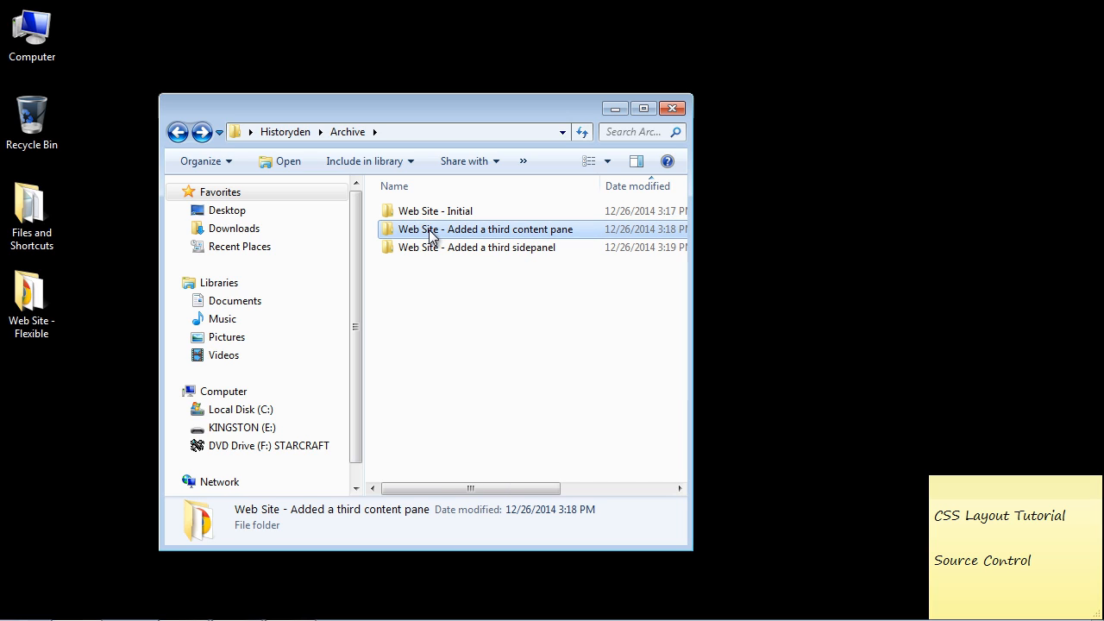
pyautogui.click(476, 249)
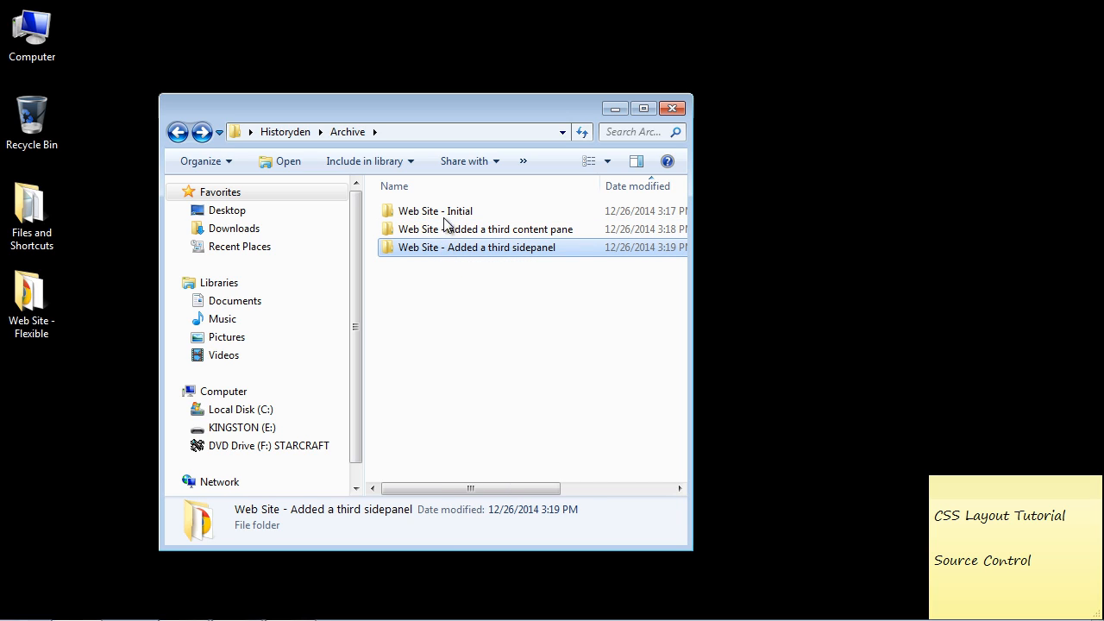
pyautogui.click(486, 227)
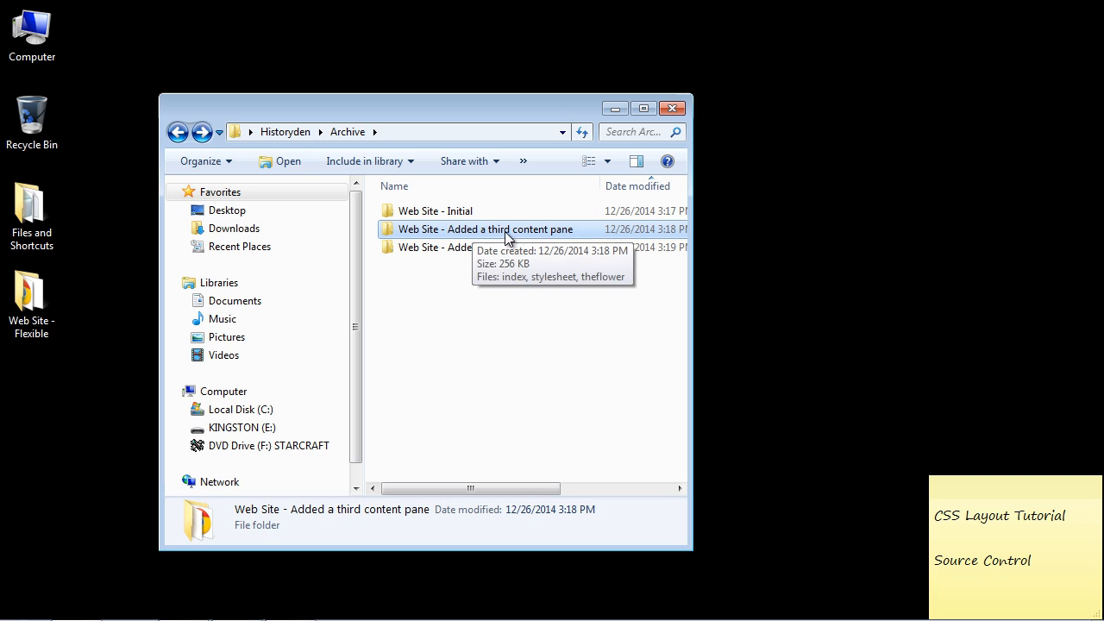
pyautogui.moveTo(491, 240)
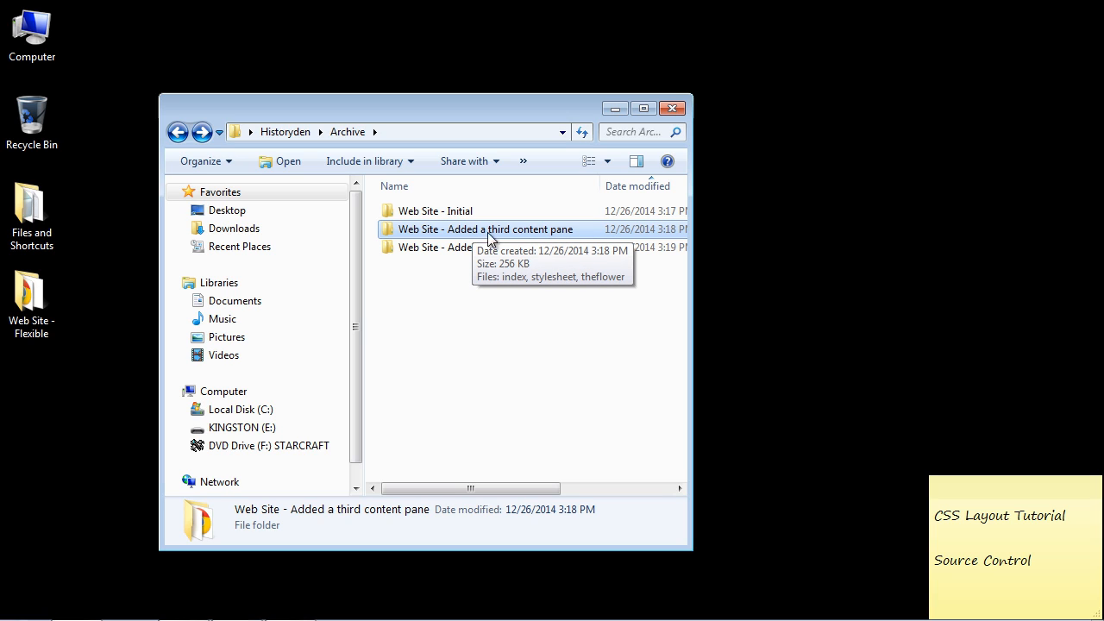
pyautogui.moveTo(440, 223)
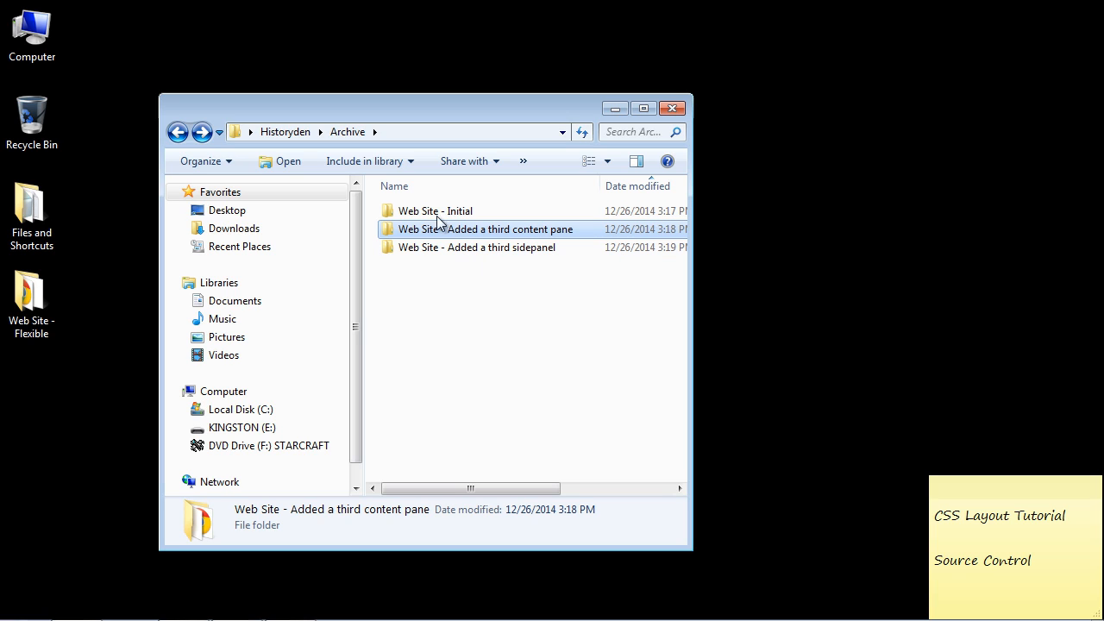
pyautogui.moveTo(472, 265)
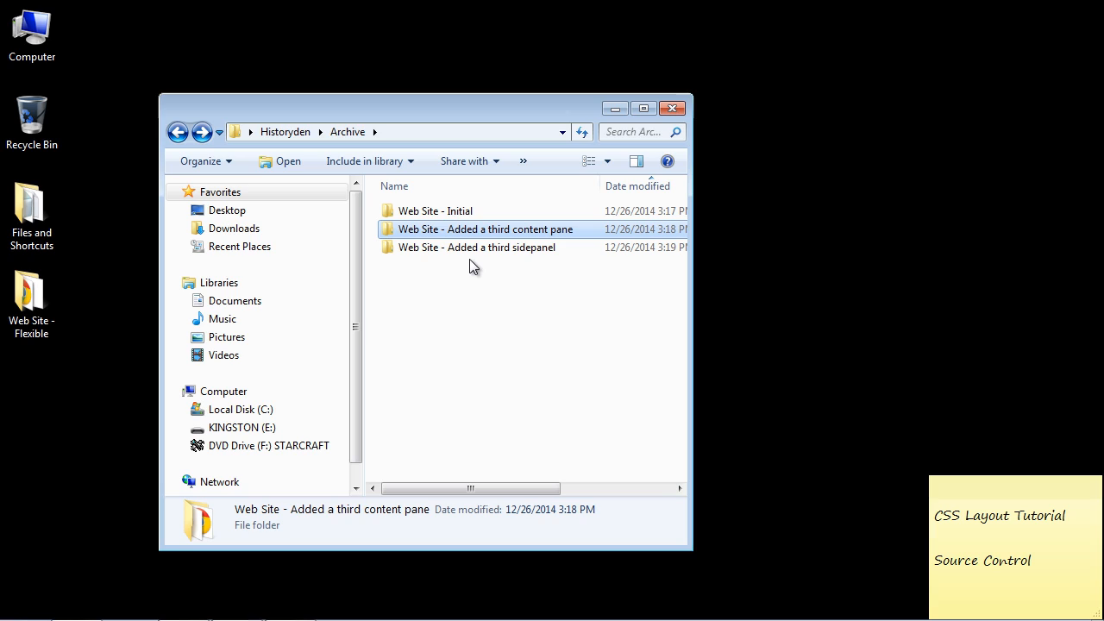